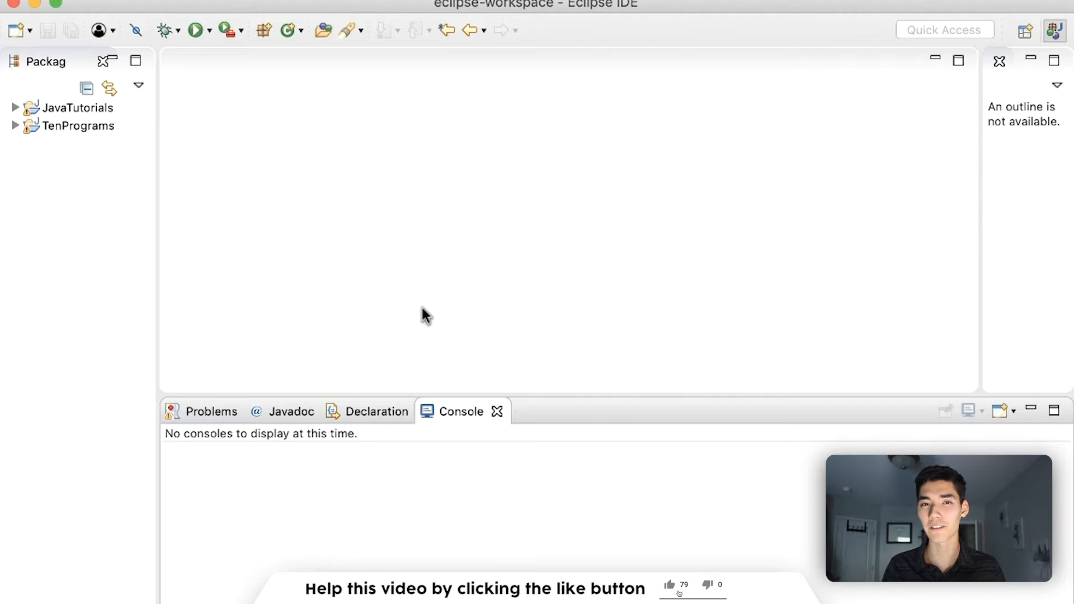
Create a new Java project named Abstraction.
click(672, 585)
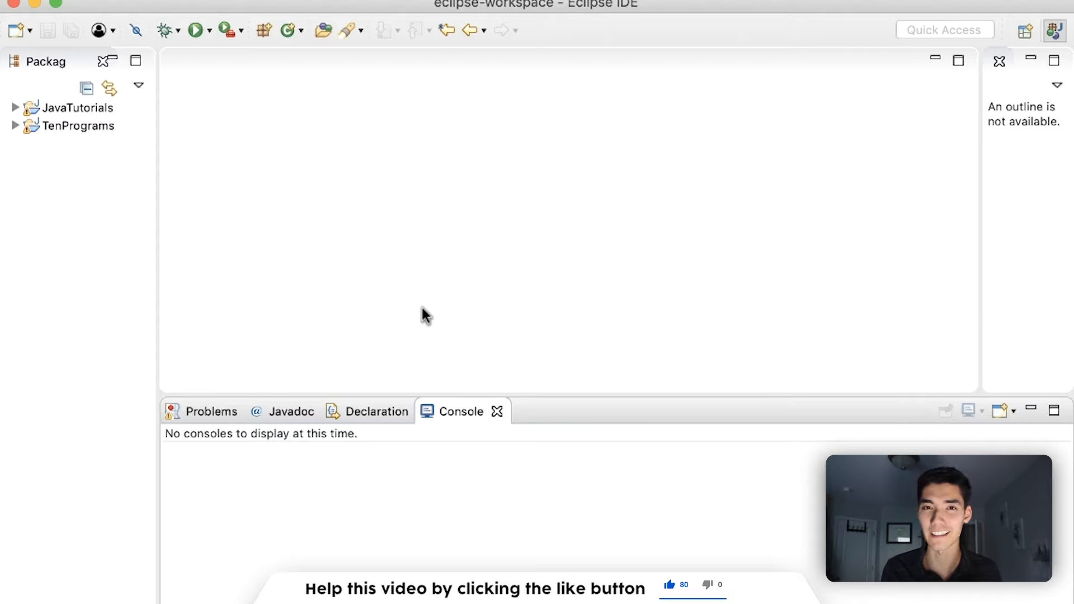
mouse_move(162, 174)
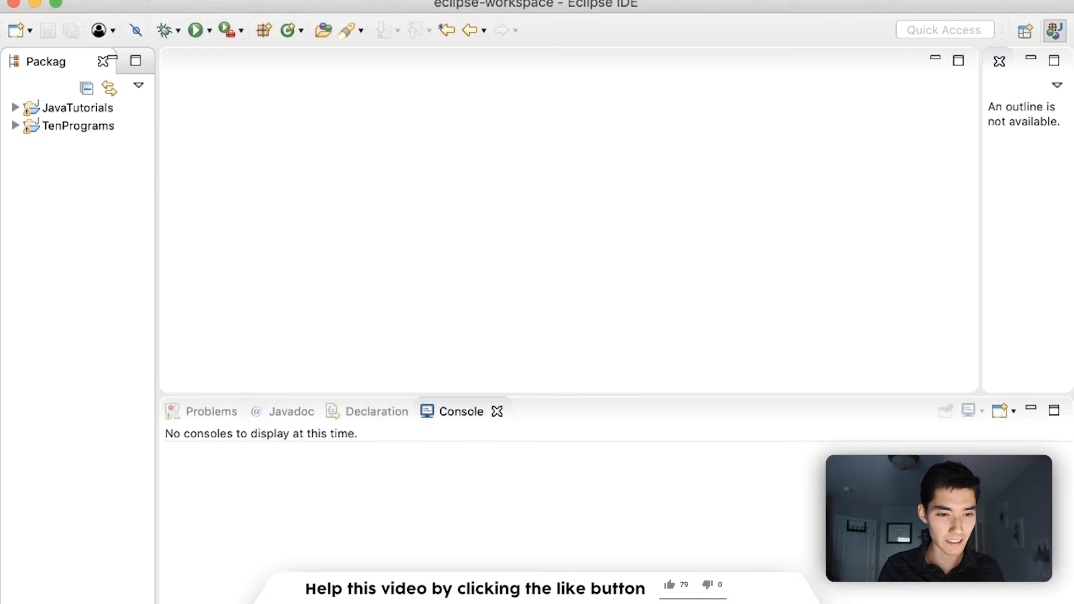
click(670, 586)
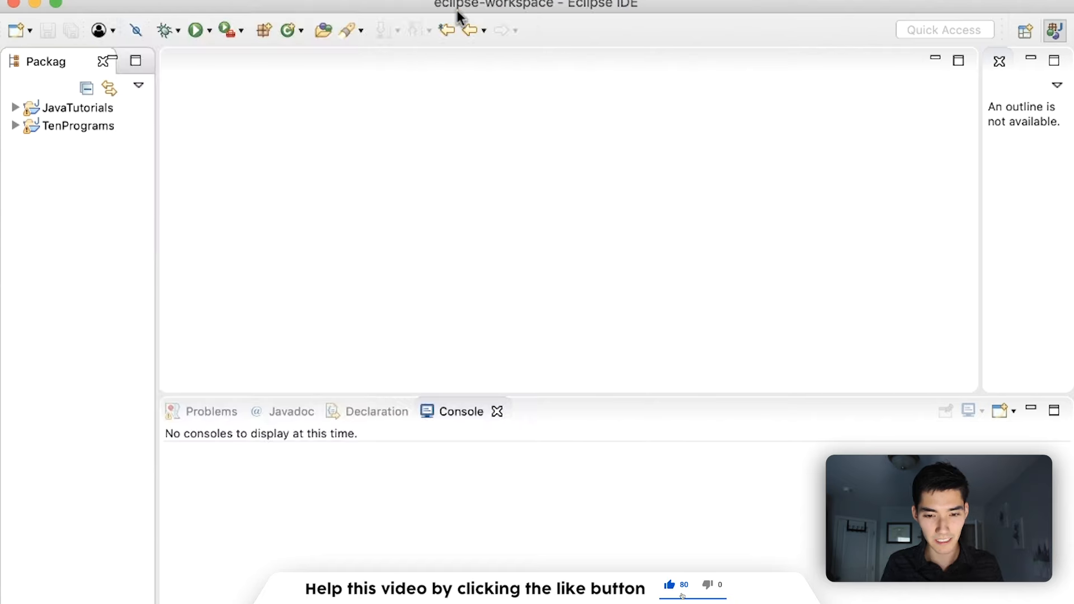
text(Abs)
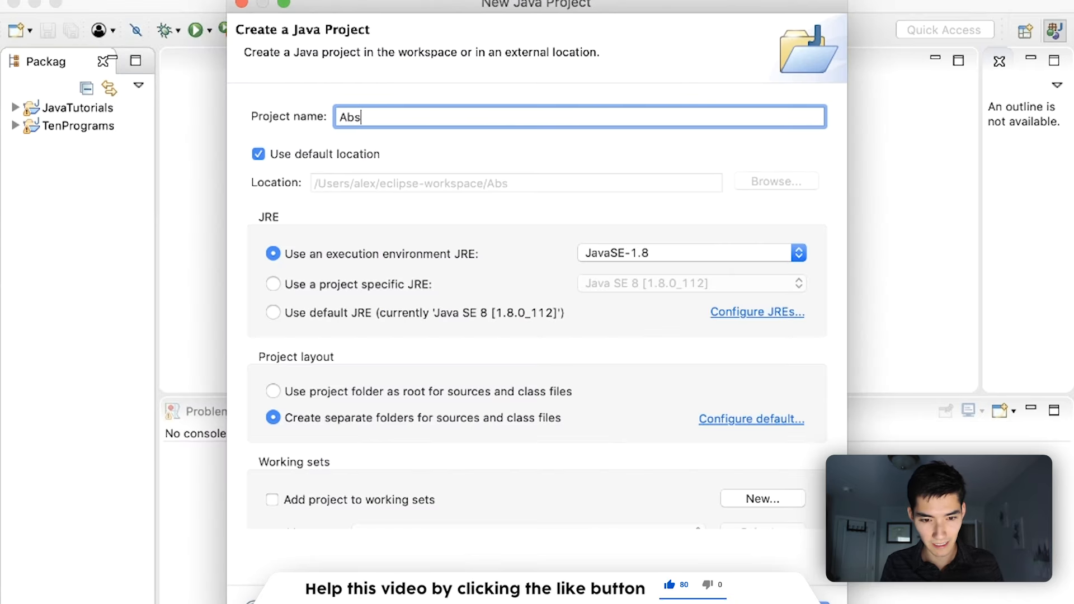
text(ract)
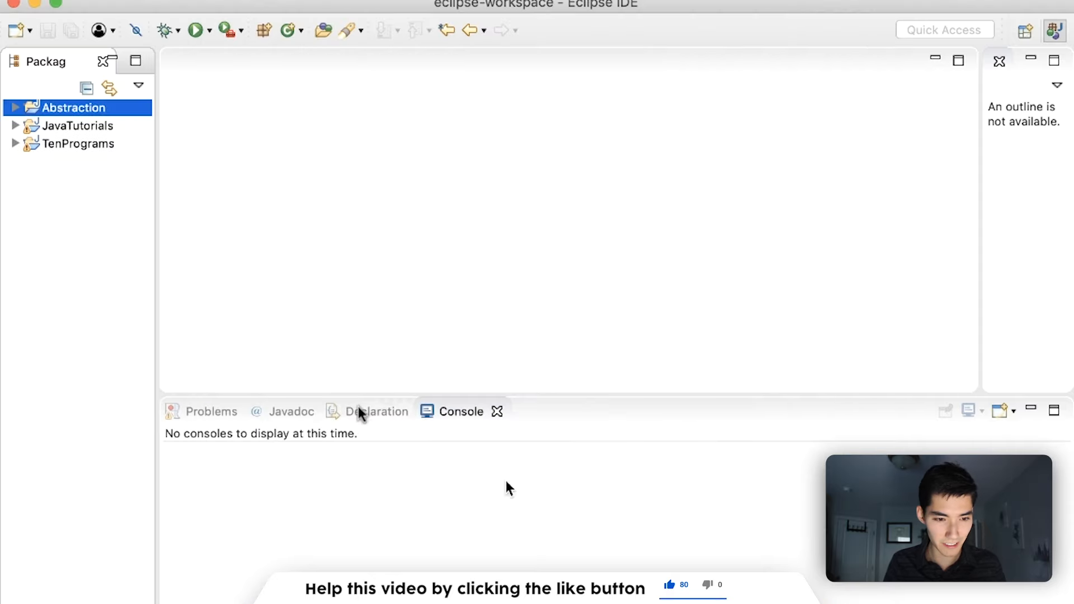
Add a class AbstractTutorial with a main method stub inside the src folder.
click(14, 108)
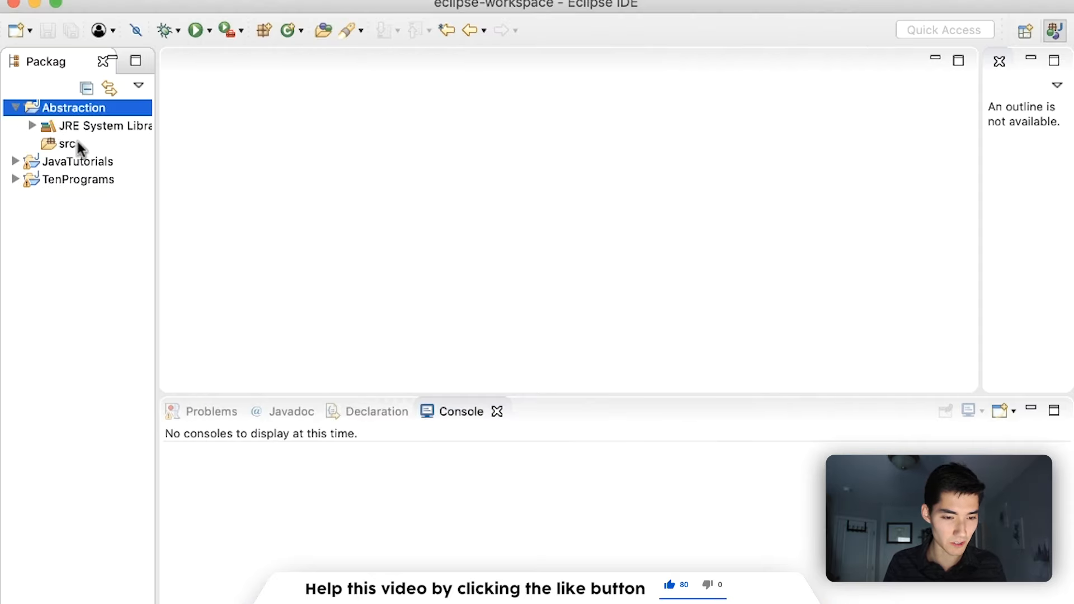
right_click(65, 143)
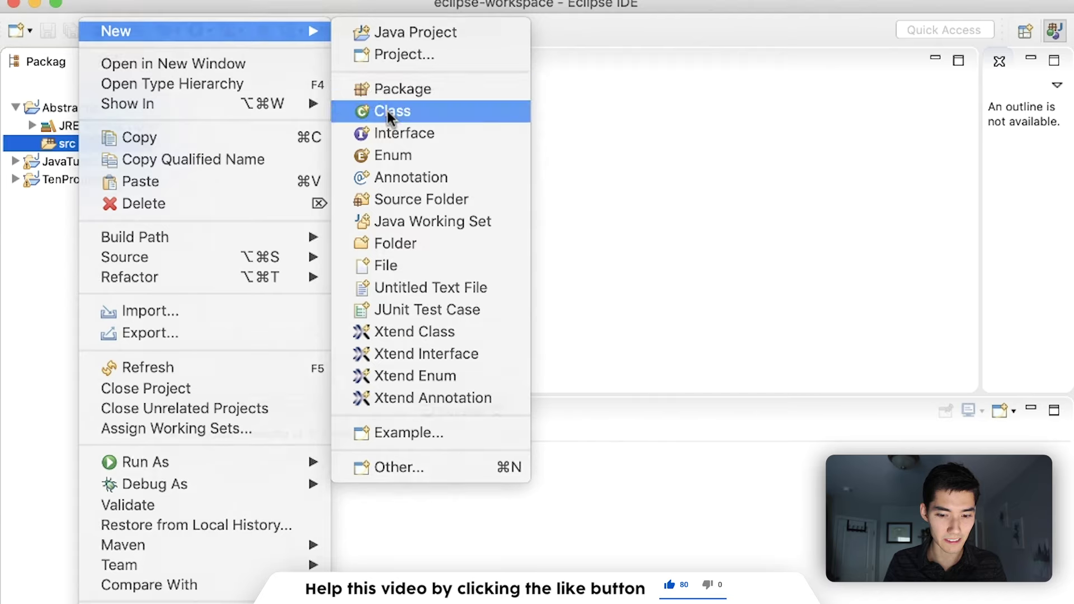
click(392, 111)
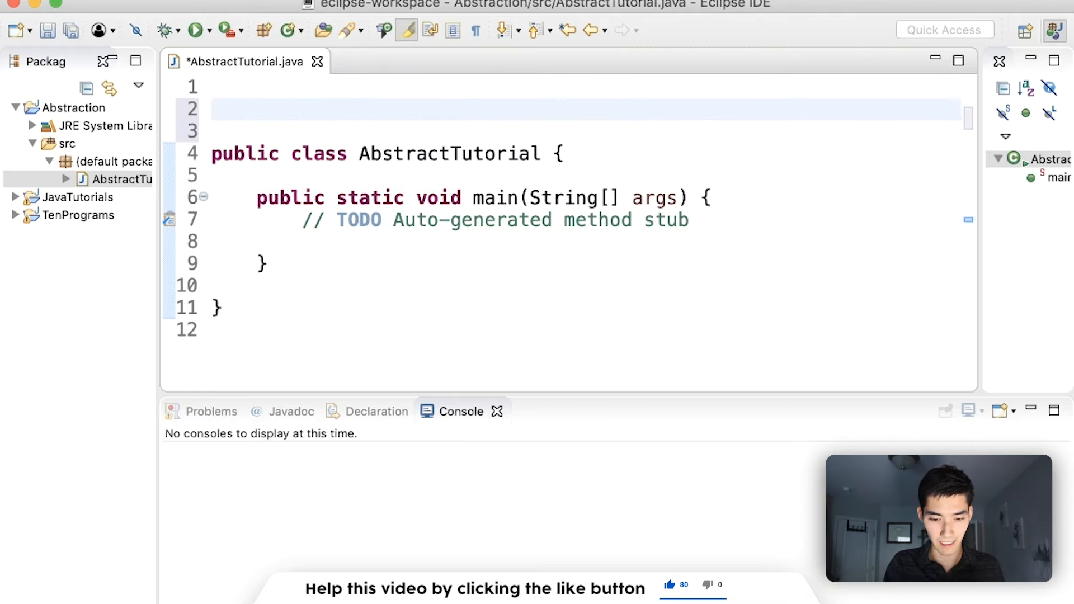
Declare abstract class Dog above AbstractTutorial with a String breed field.
text(ab)
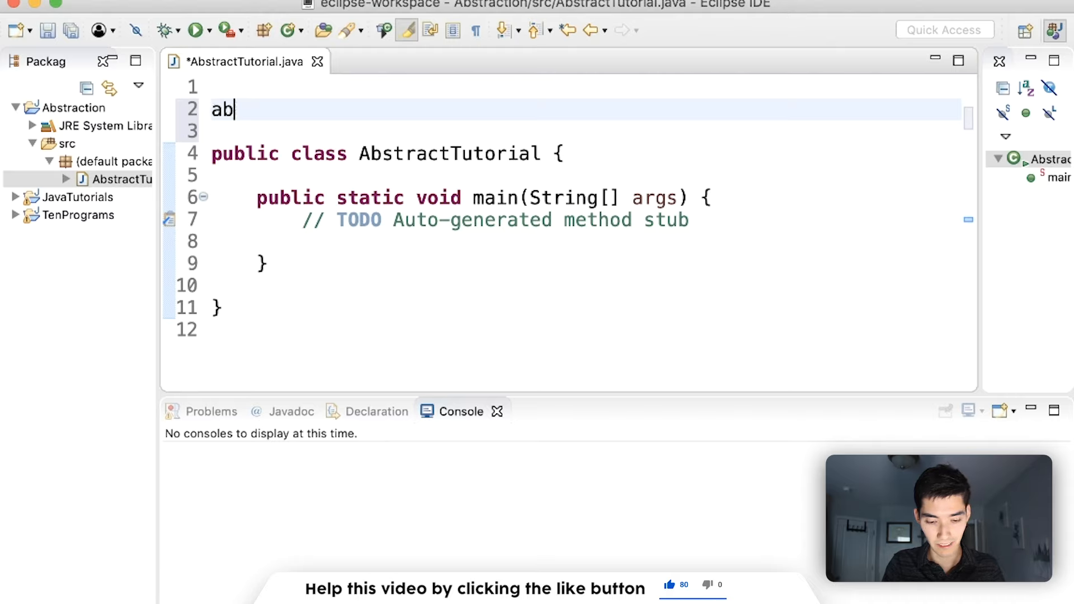
text(stract clas)
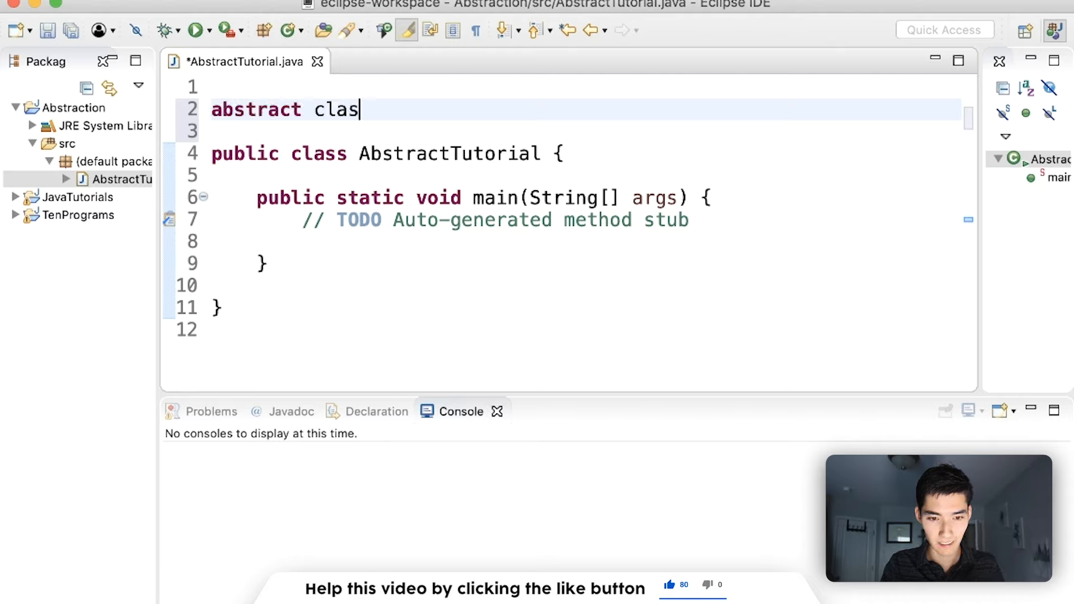
text(s Dog {)
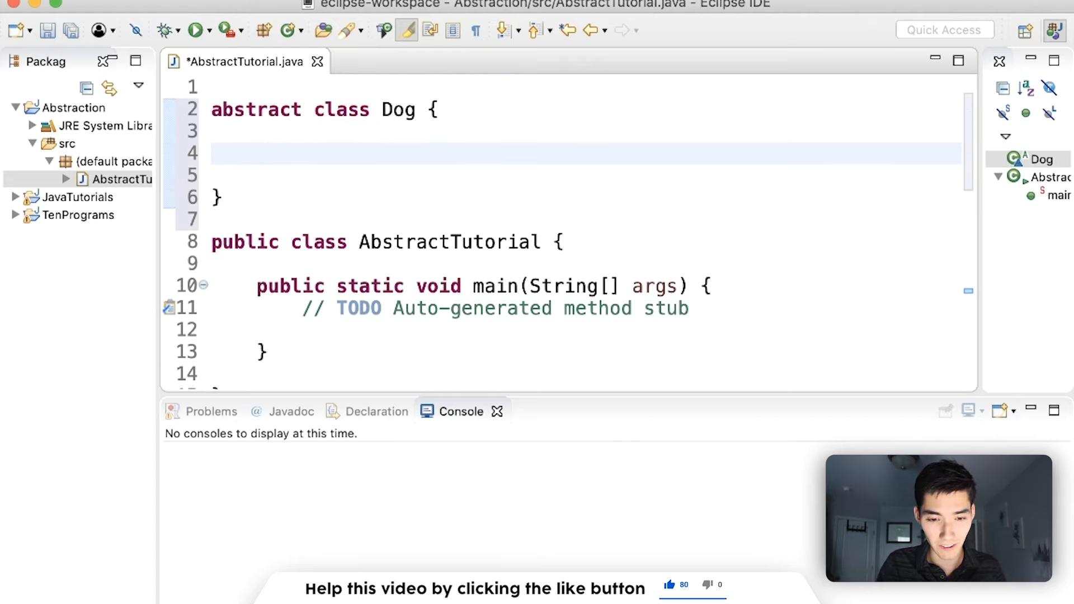
text(Str)
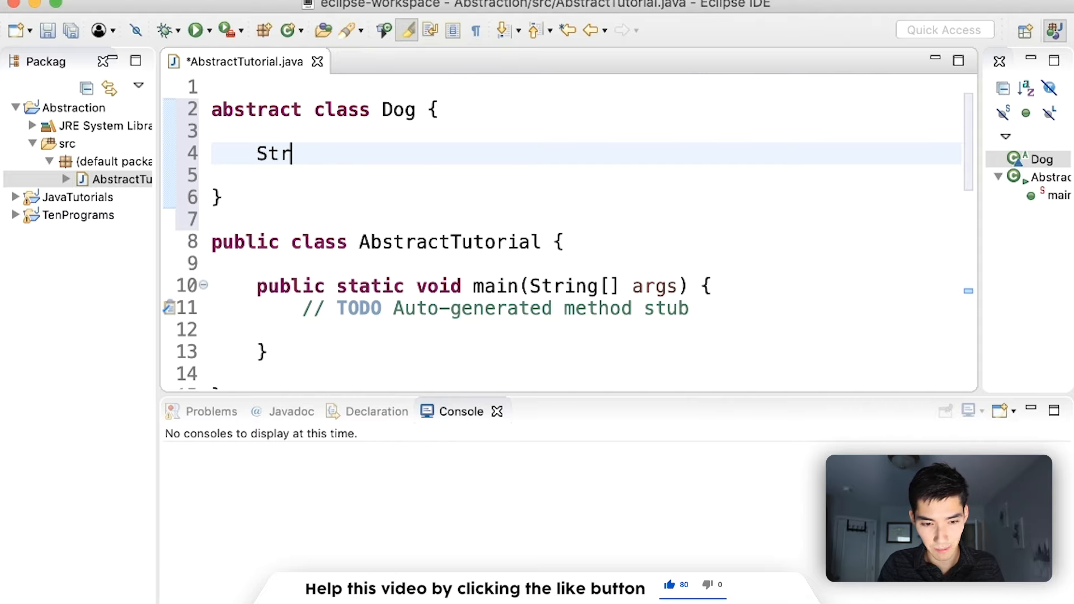
text(ing breed;)
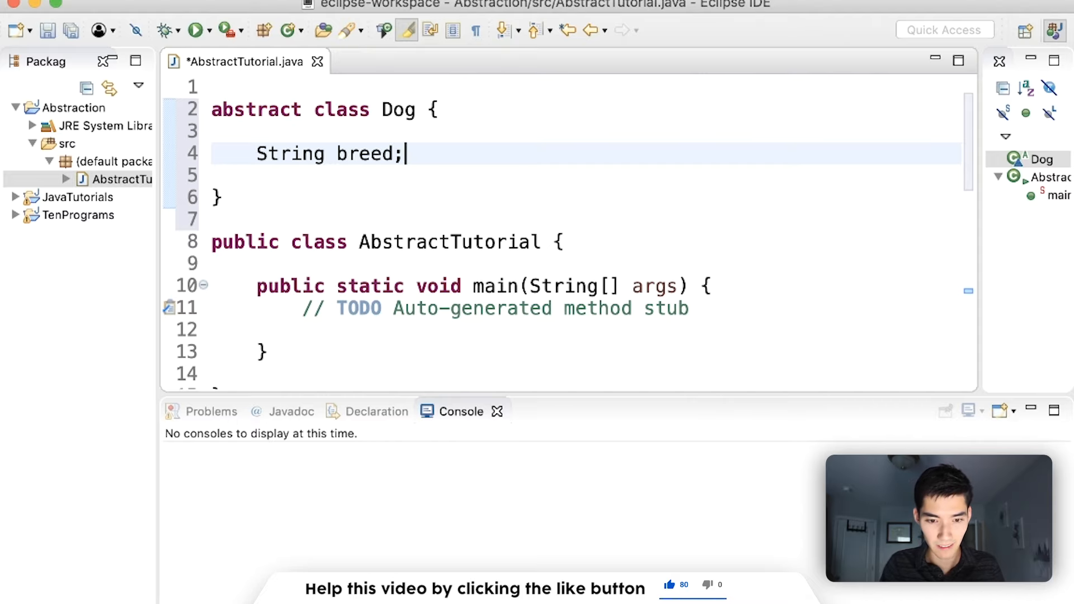
key(Enter)
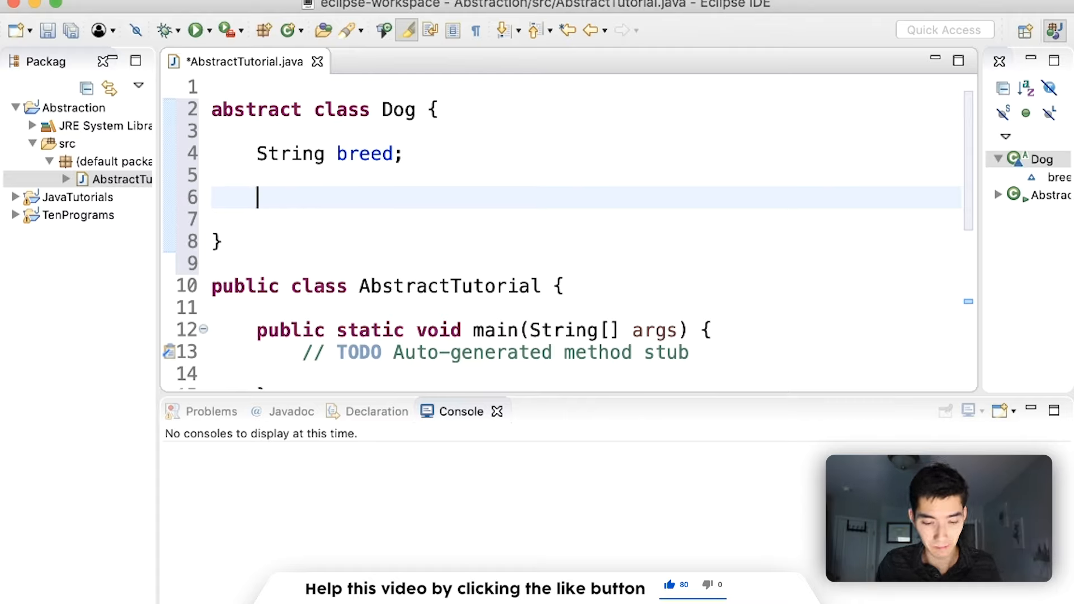
Give Dog a public void bark() method that prints "Bark!".
text(p)
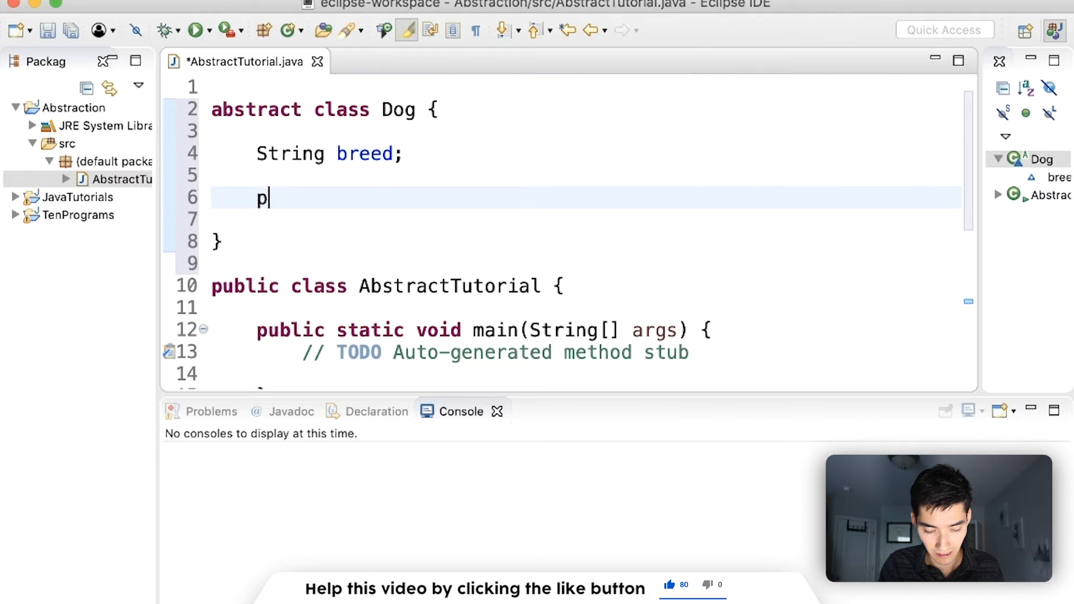
text(ublic void bark)
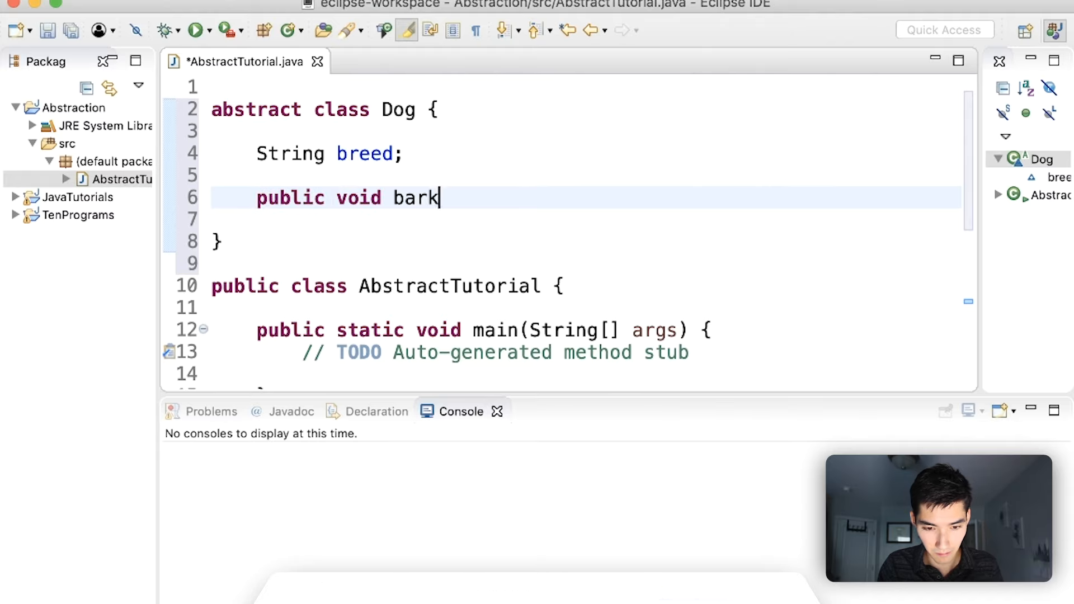
text(() {)
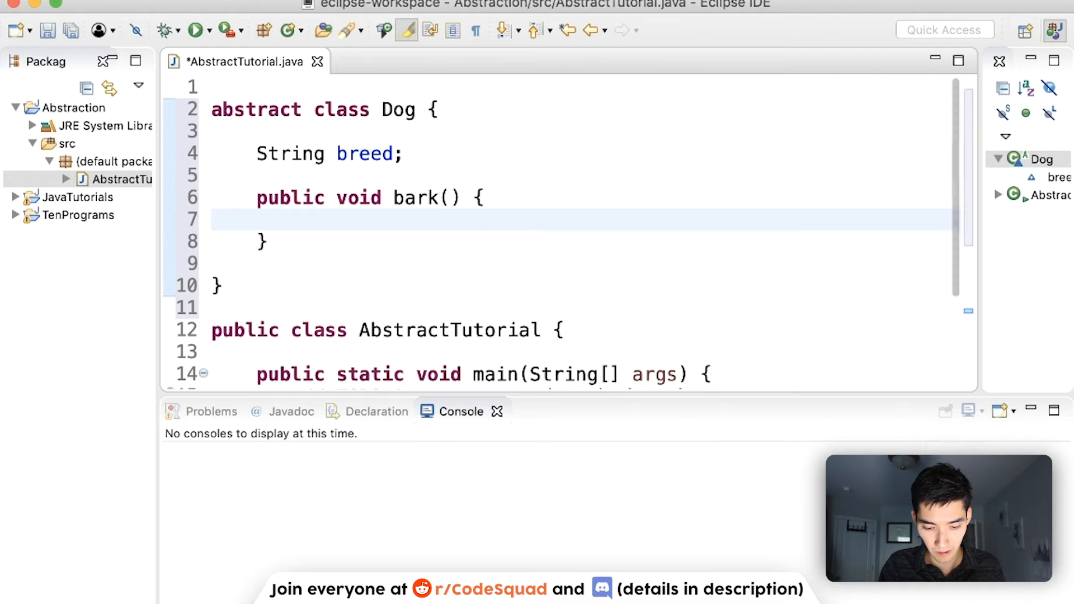
text(sysout)
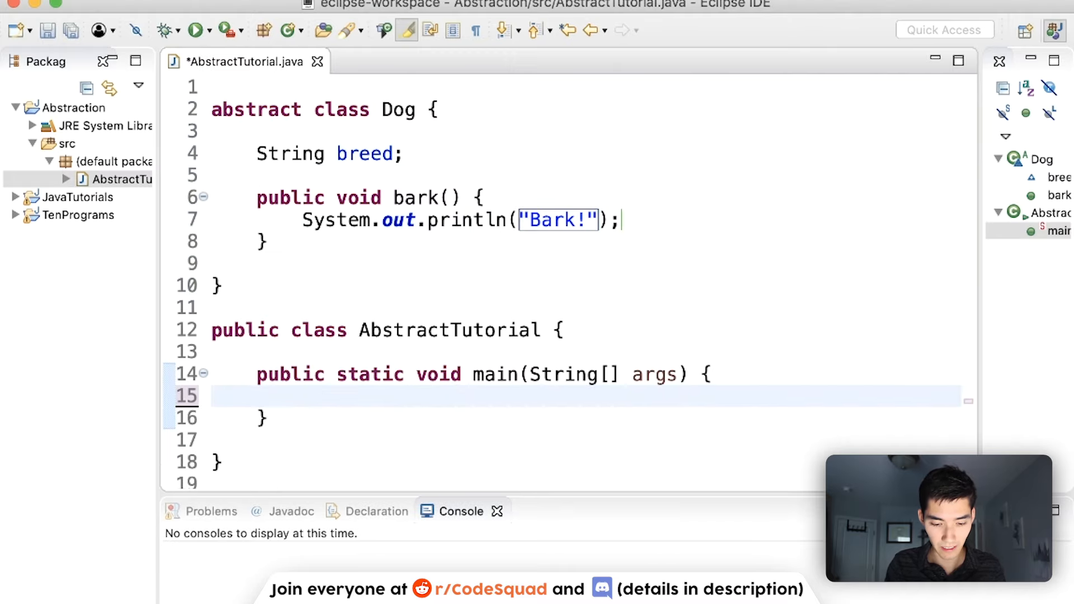
In main, create Dog d = new Dog() and call d.bark().
text(Dog d = ne)
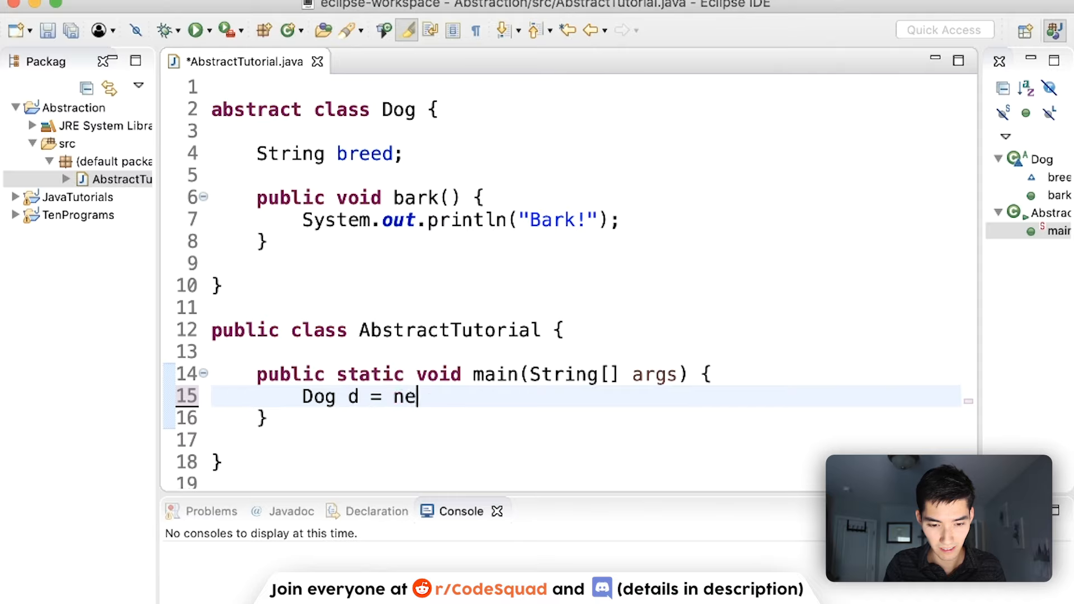
text(w Dog())
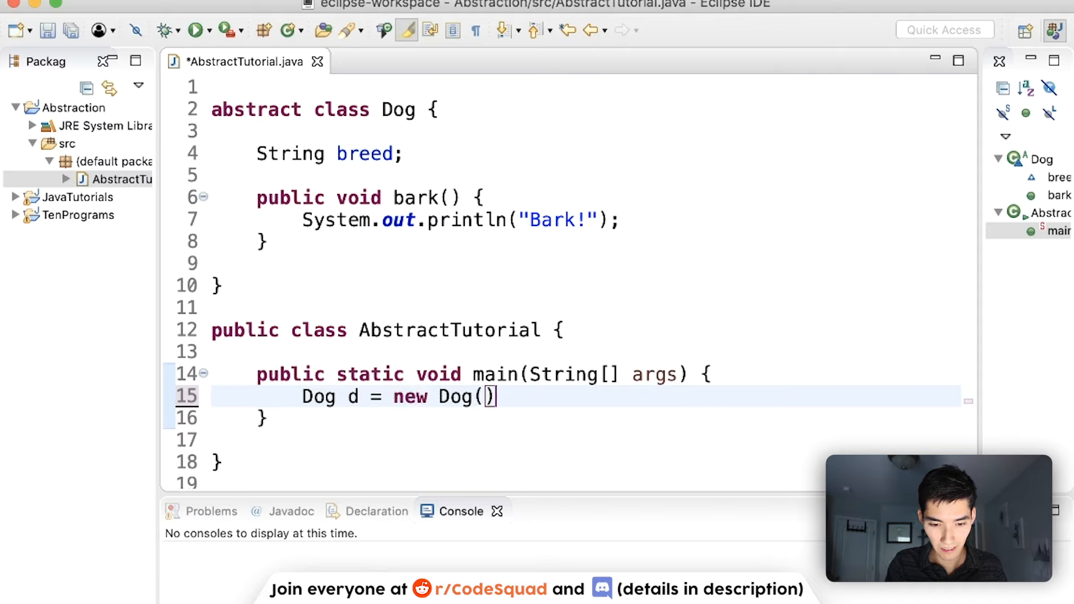
key(Enter)
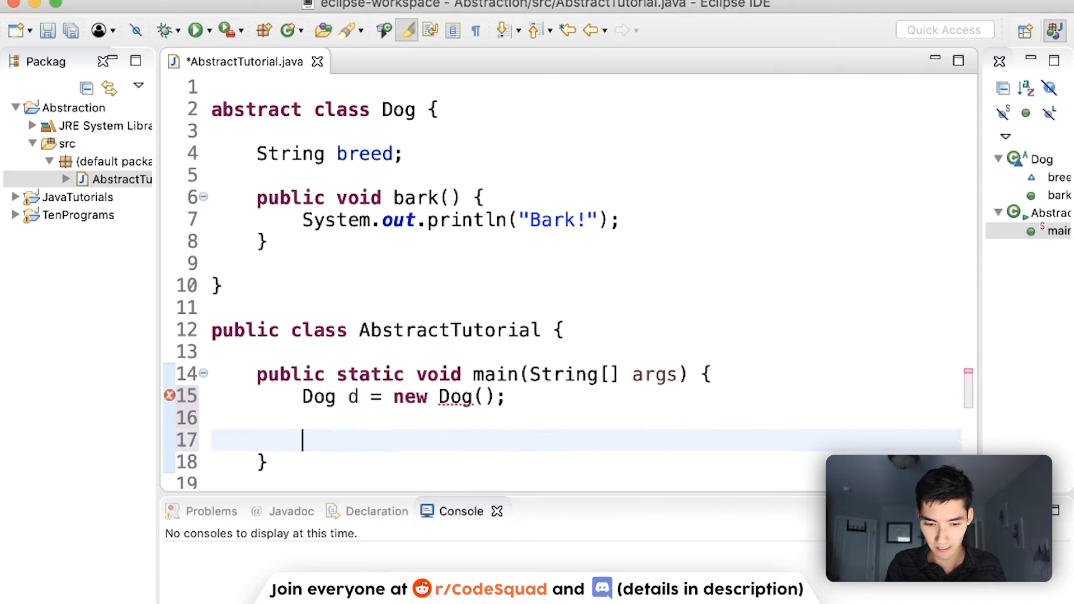
text(a.)
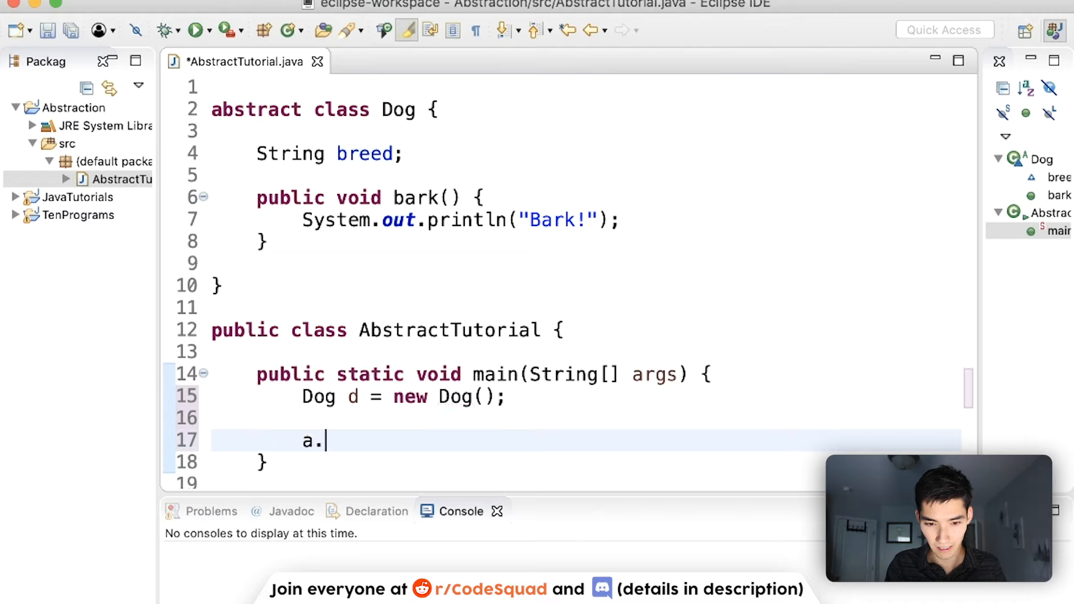
text(bark();)
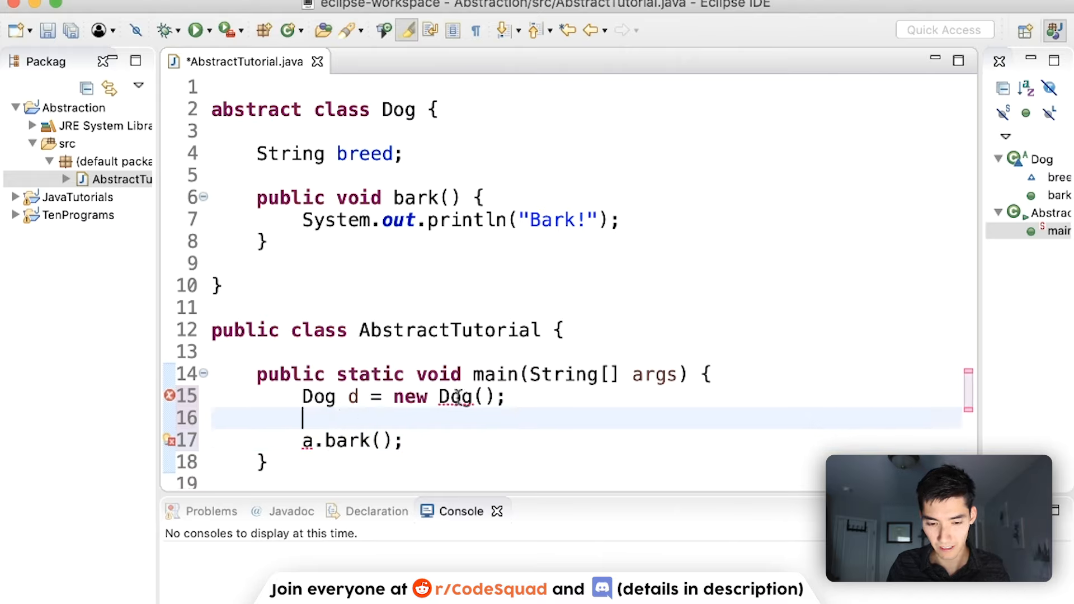
mouse_move(455, 397)
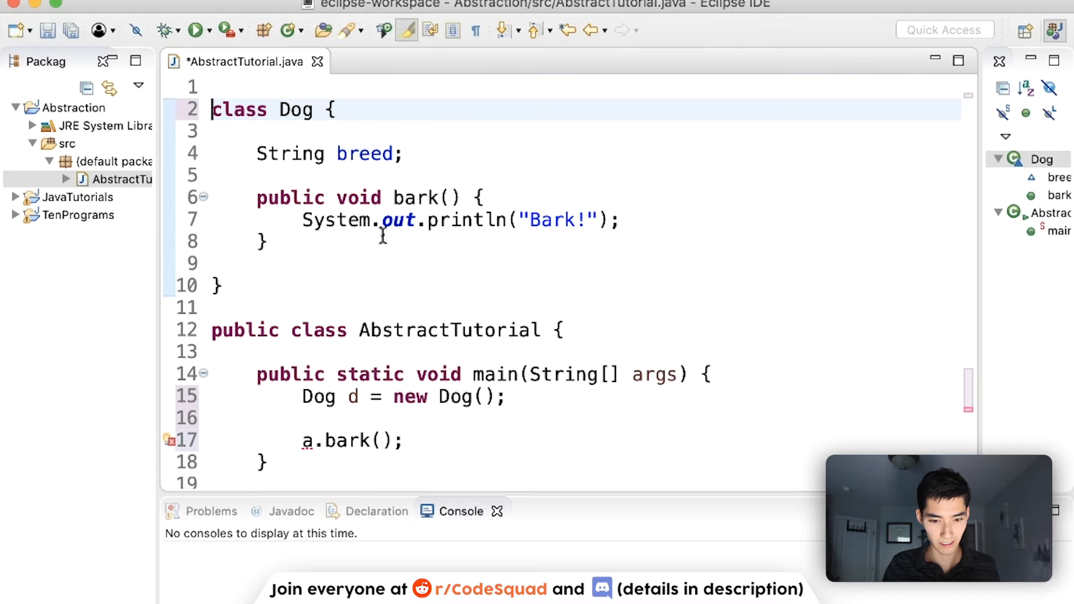
Run the program to print Bark!, then mark Dog abstract again so new Dog() errors.
click(302, 440)
text(d)
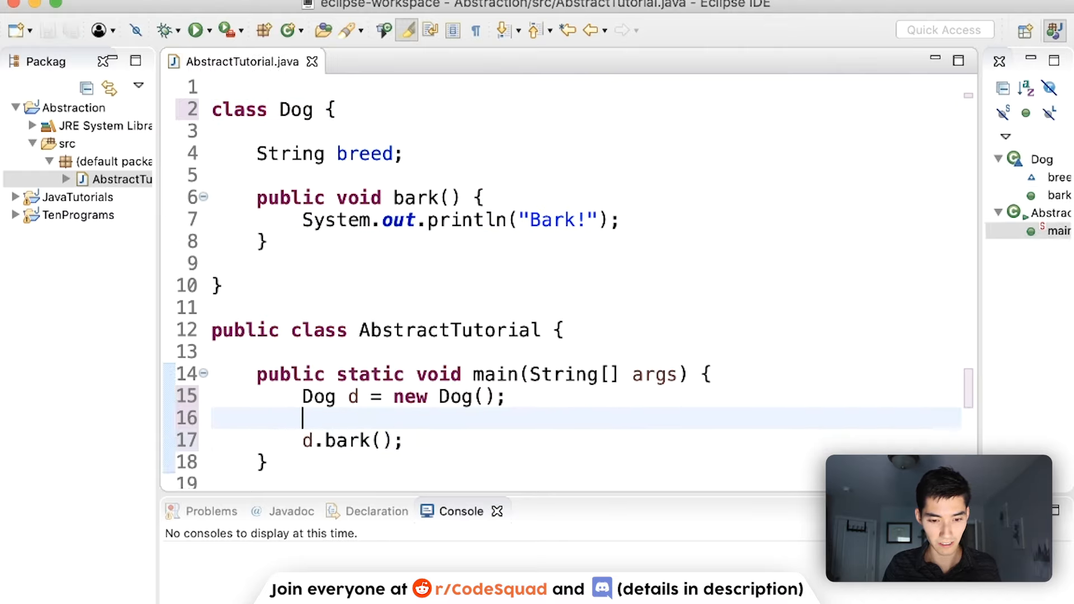
click(195, 30)
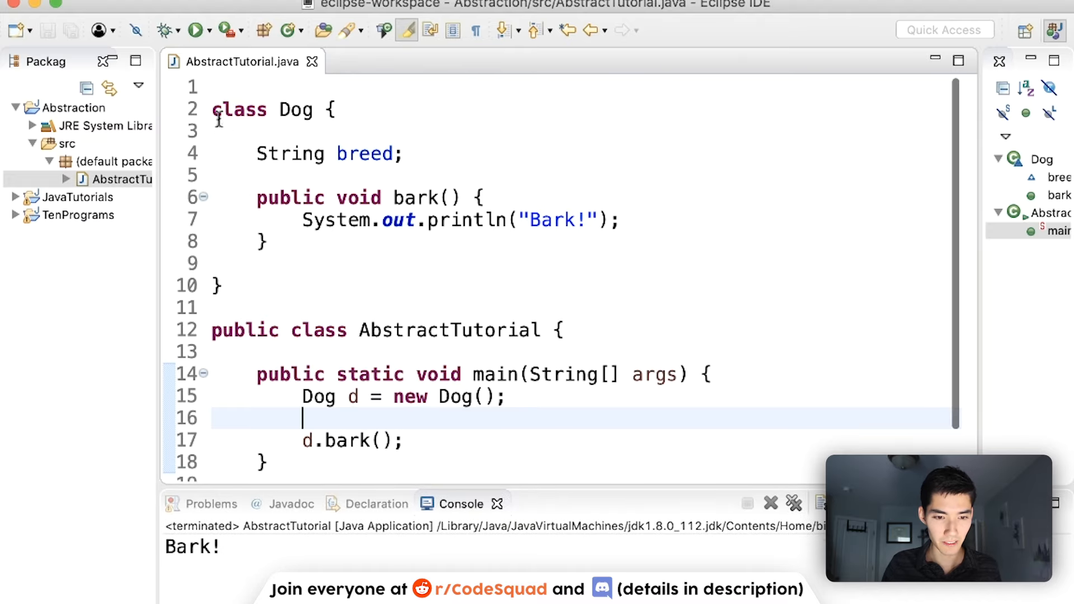
text(abstract)
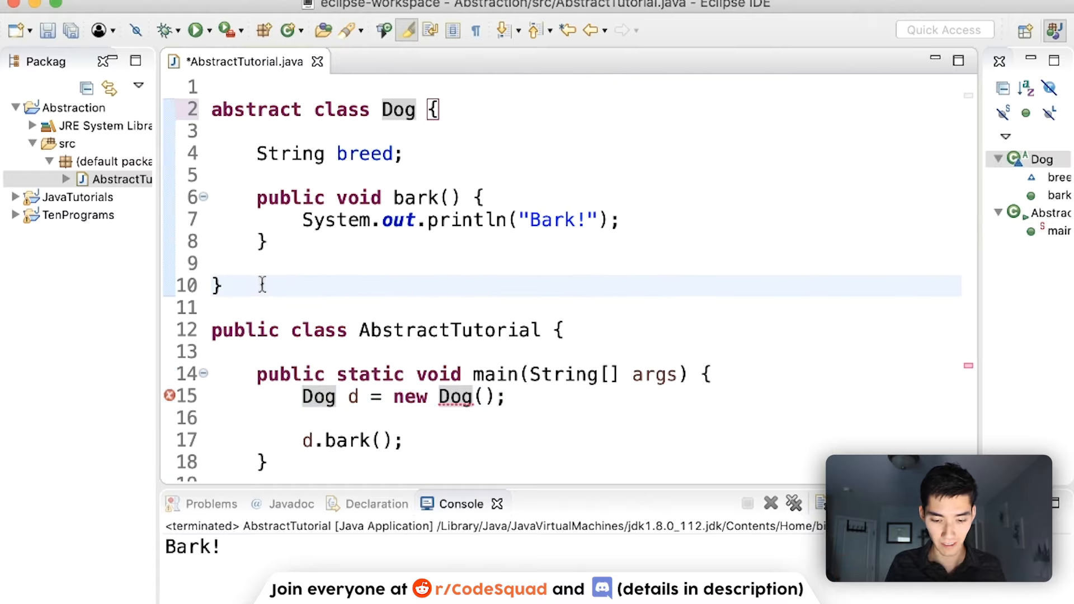
Add a Chihuahua class extending Dog below the Dog class and save.
text(pub)
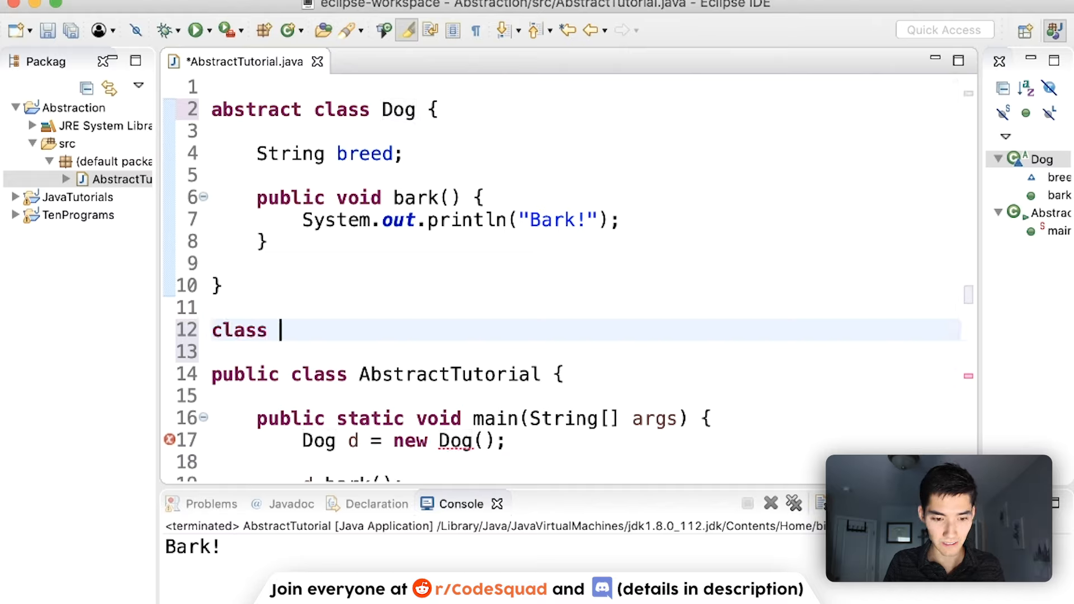
text(Chihua)
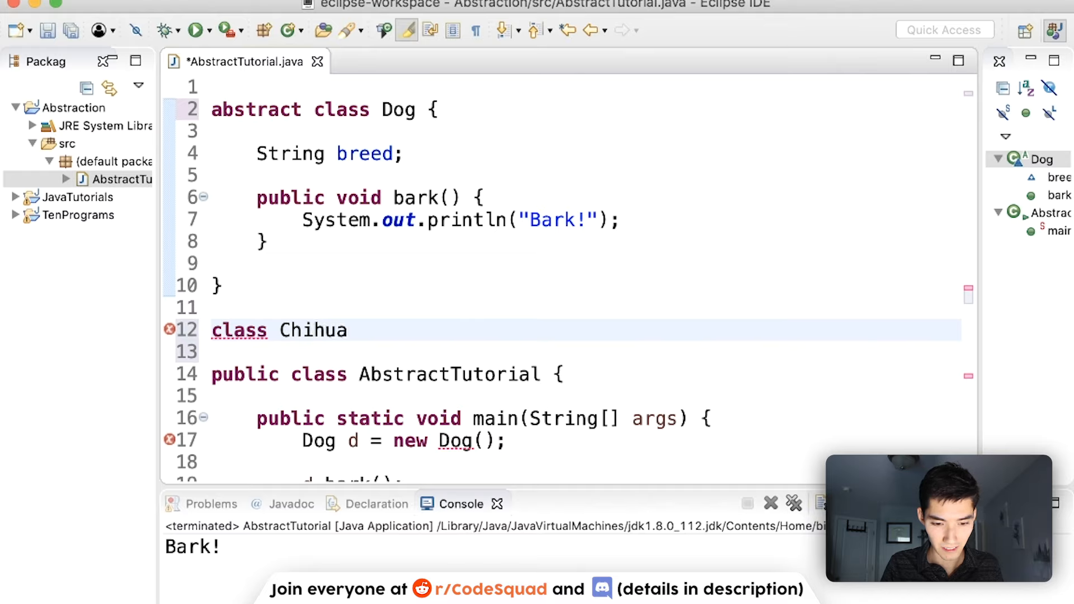
text(hua extends Dog {)
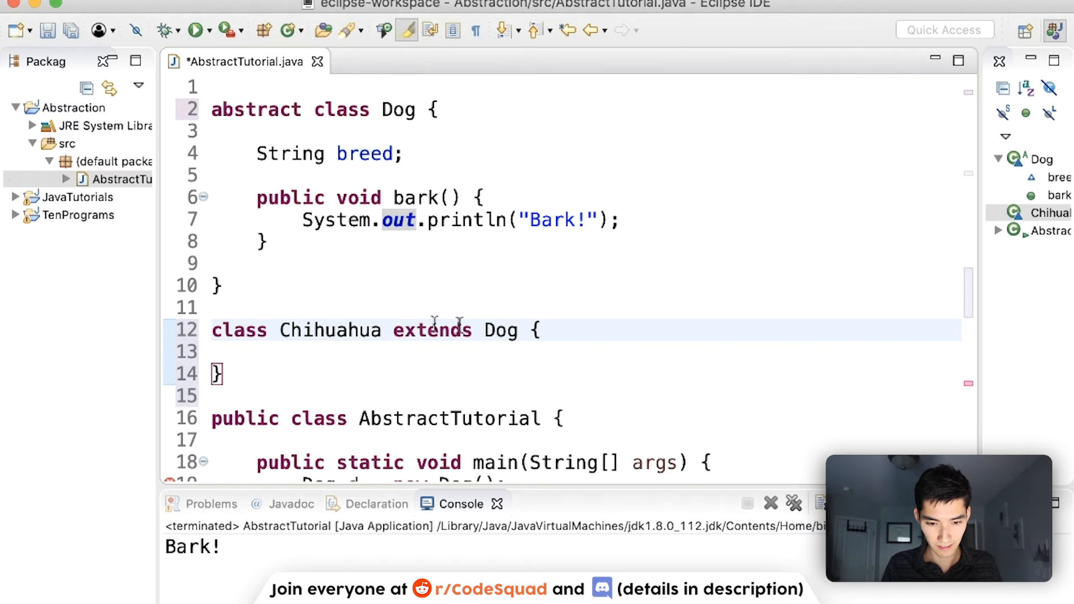
key(Cmd+S)
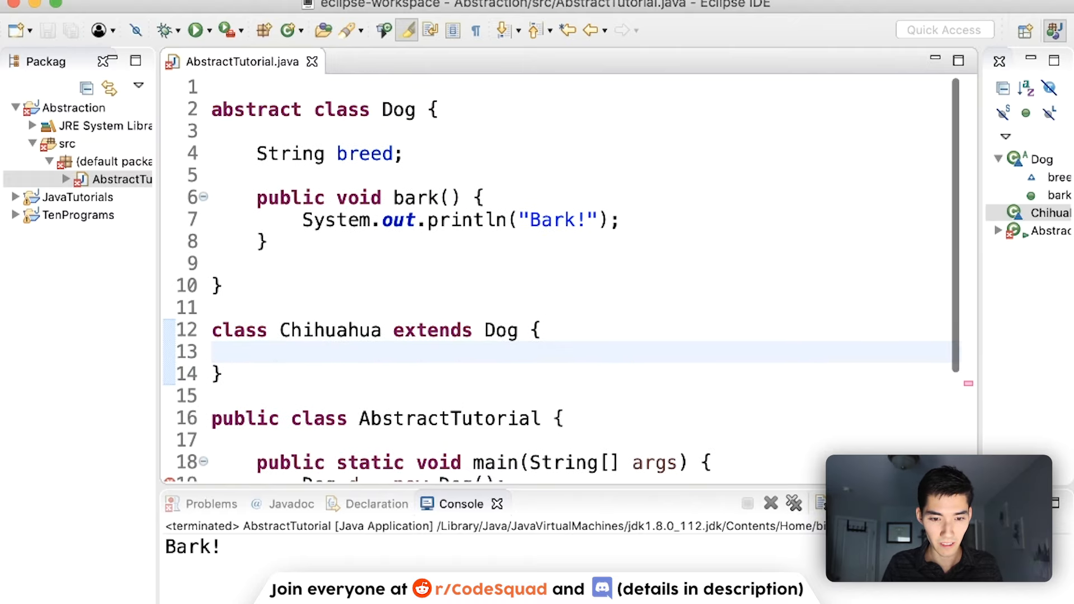
Change main to Chihuahua c = new Chihuahua(), clearing the error.
drag(258, 198, 267, 242)
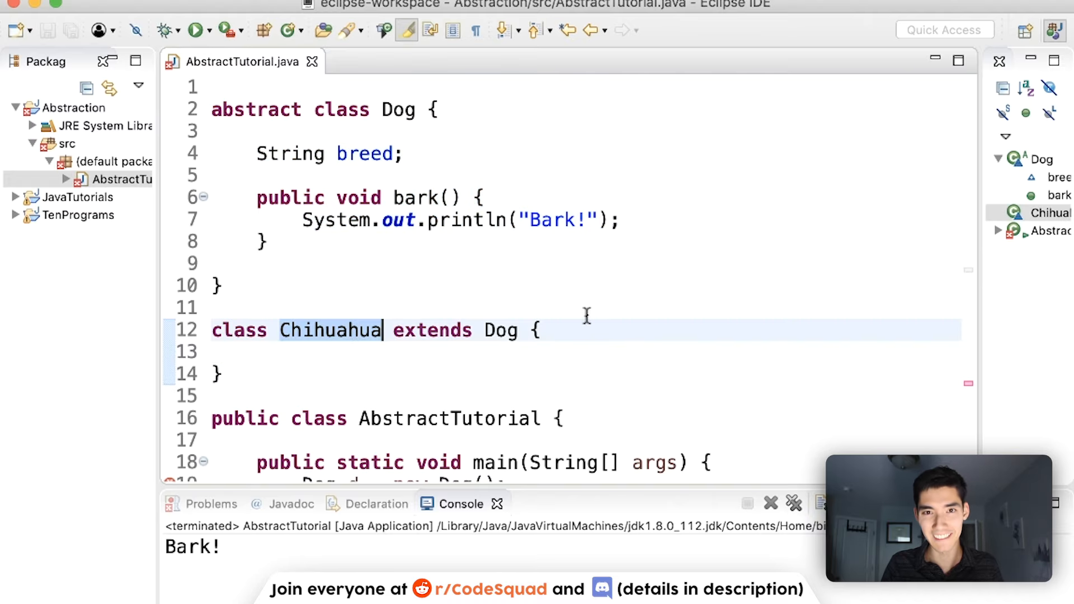
scroll(down, 3)
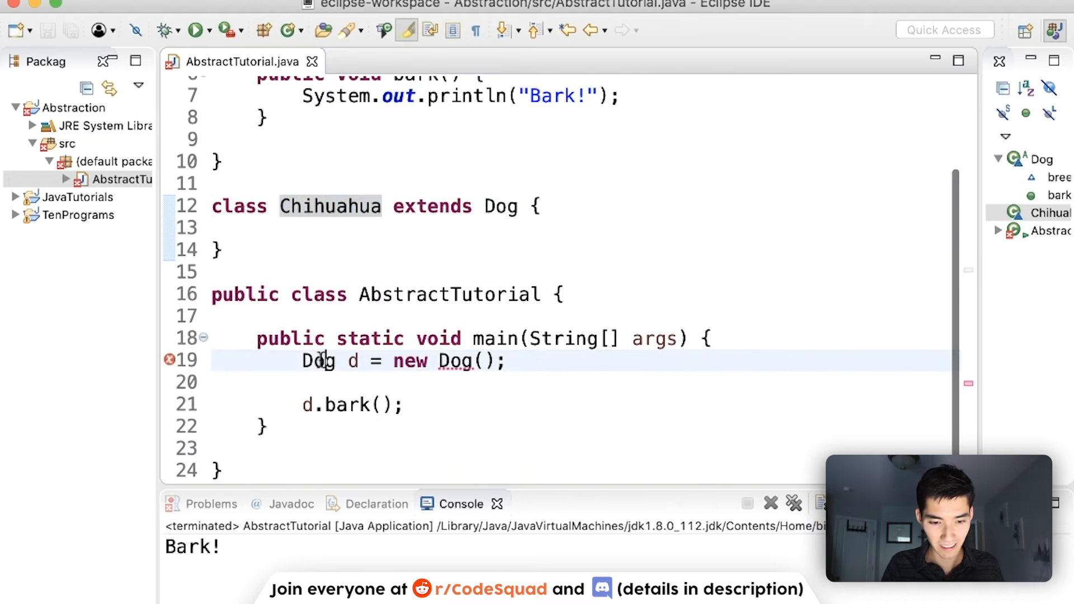
text(Chihuahu)
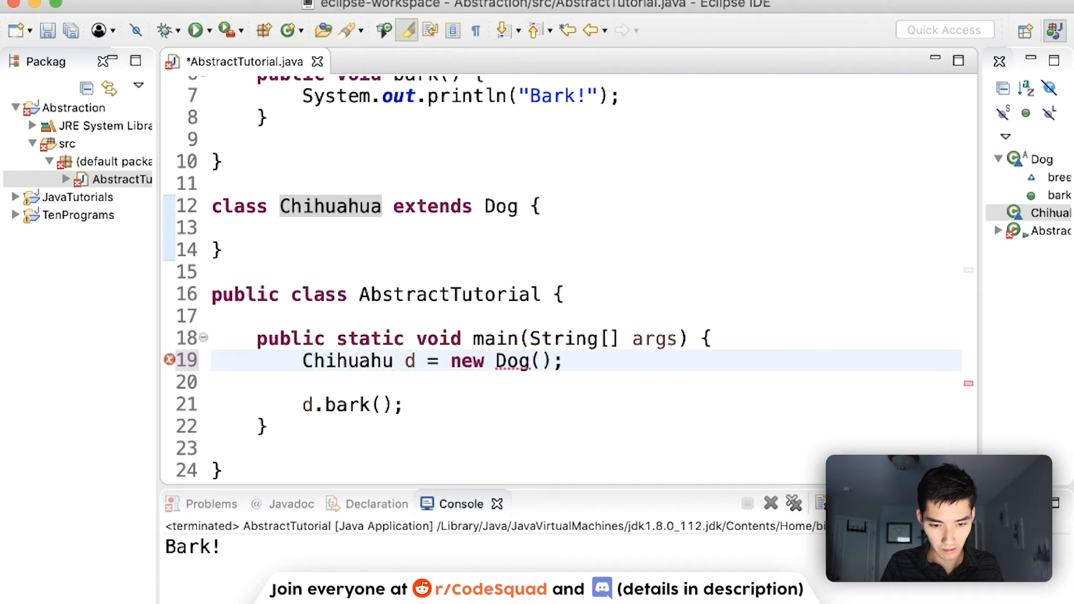
text(a)
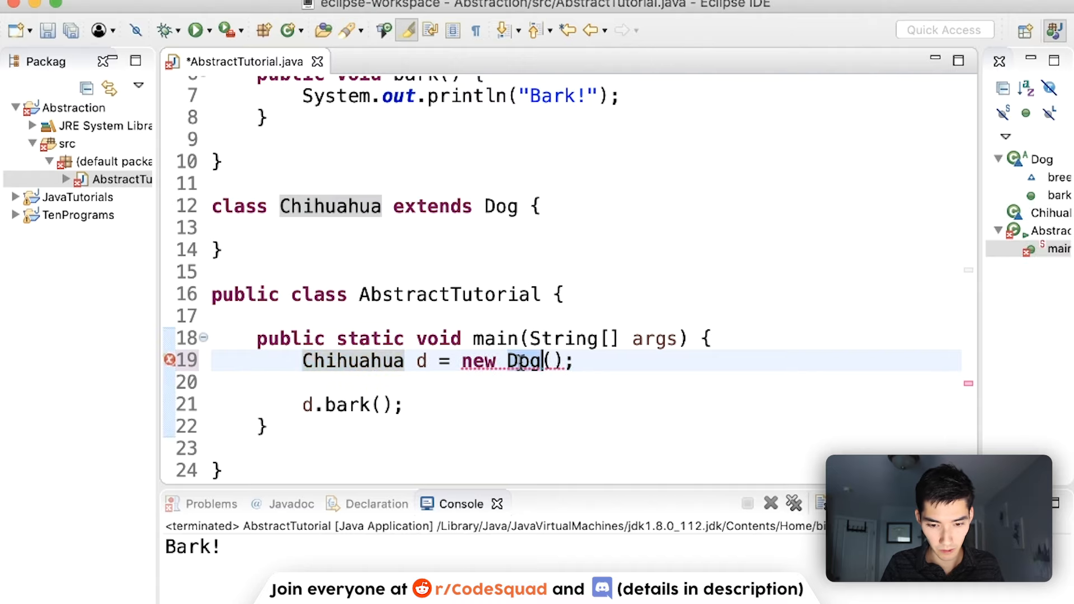
text(Chihuahua)
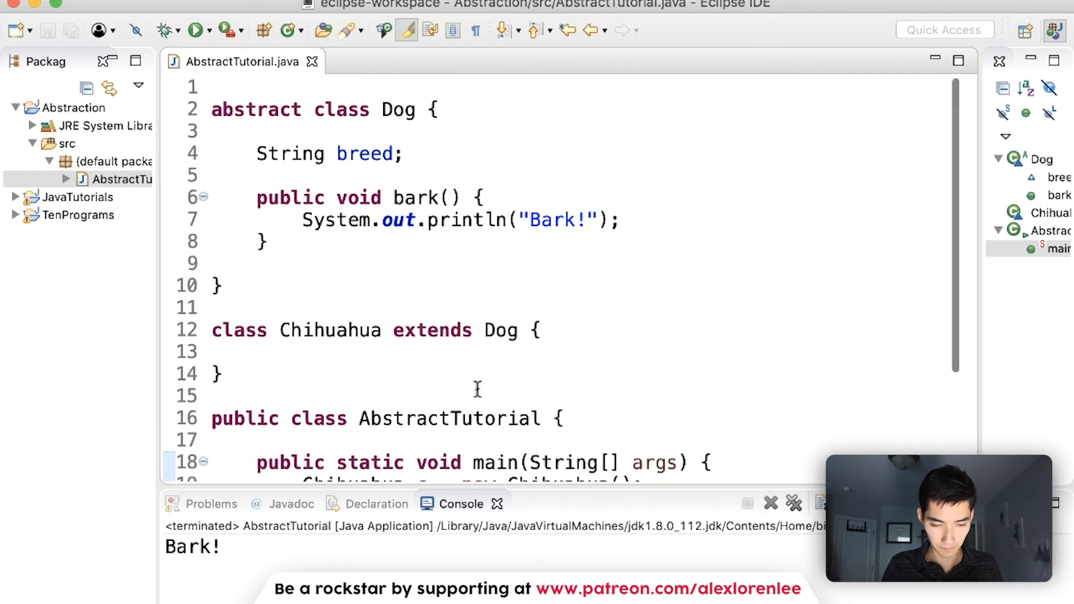
click(330, 330)
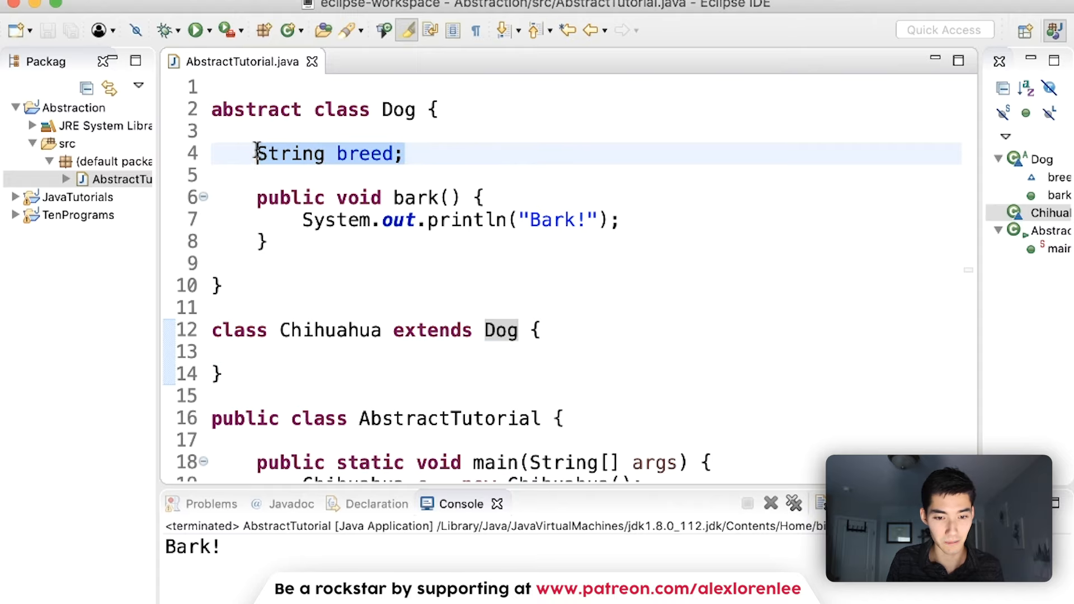
Print c.breed to get Bark! and null, then remove the breed field and save.
scroll(down, 3)
text(System.out.println();)
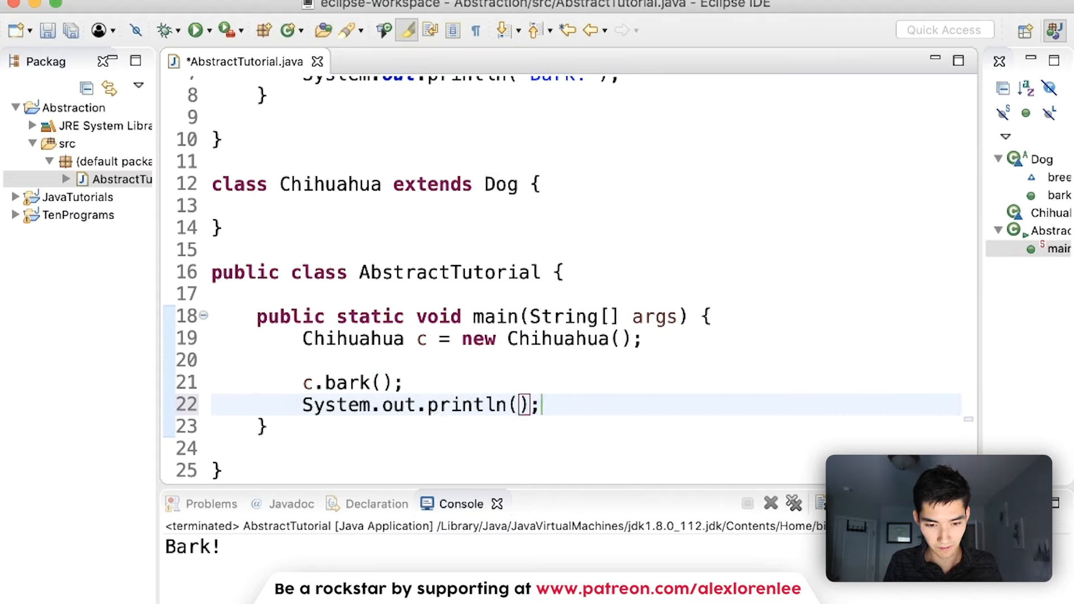
text(c.b)
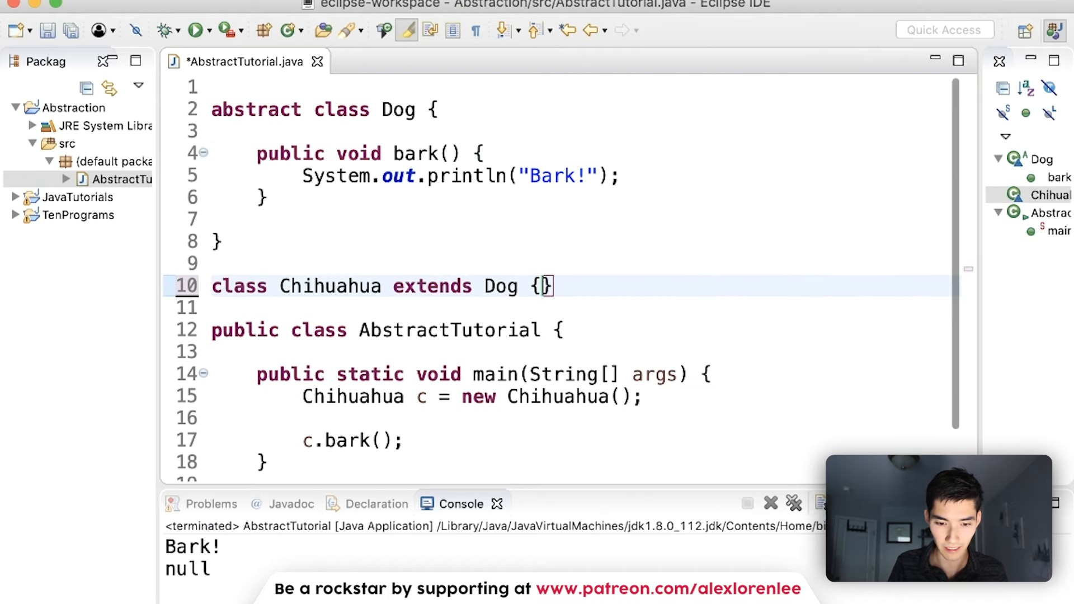
key(Cmd+S)
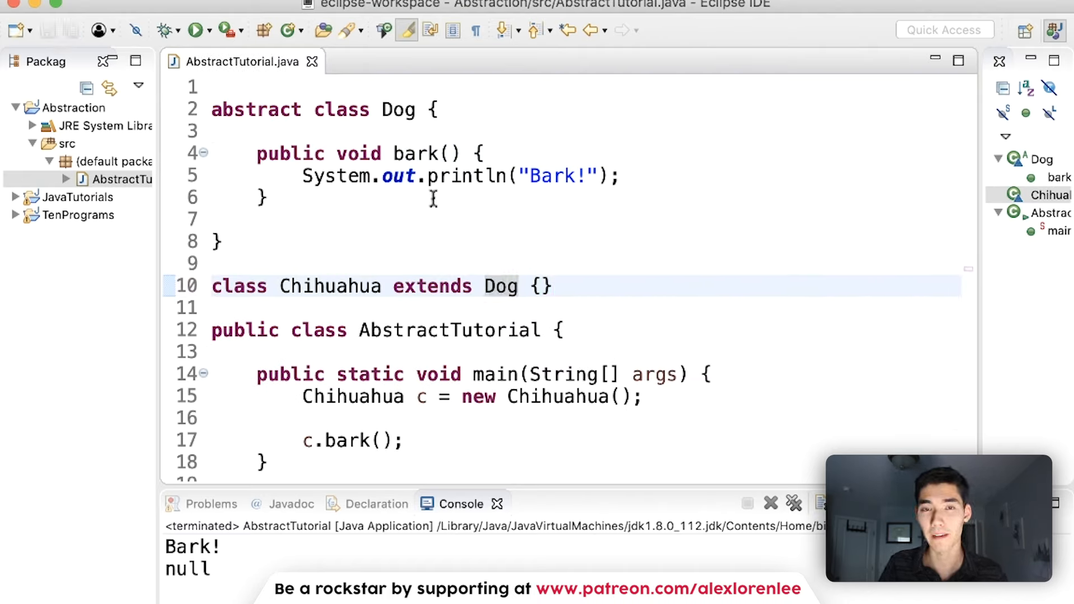
Declare public abstract void poop(); inside Dog, flagging Chihuahua as an error.
click(518, 287)
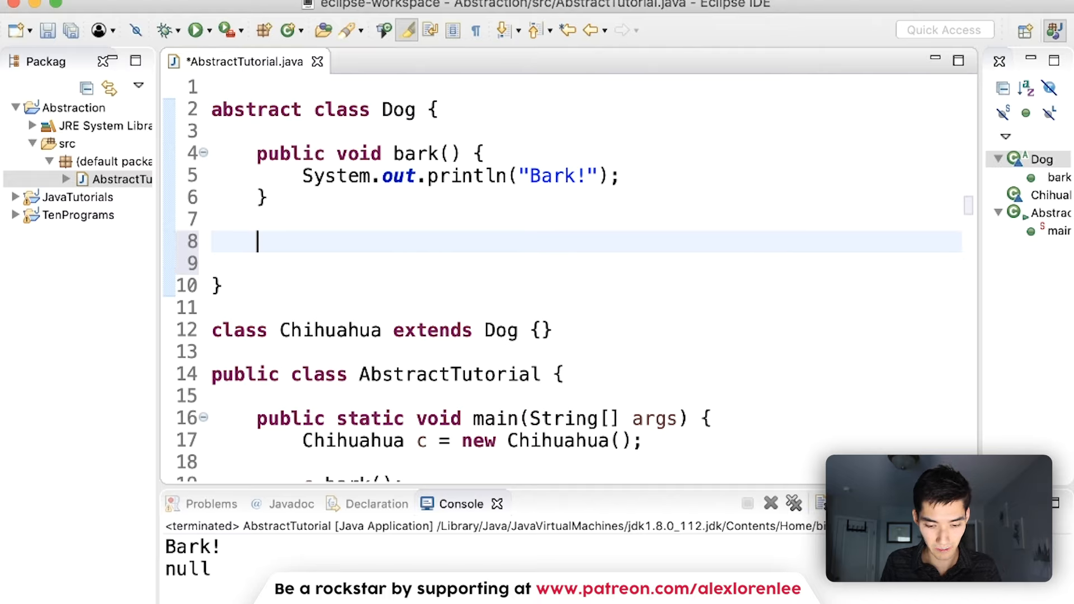
text(public)
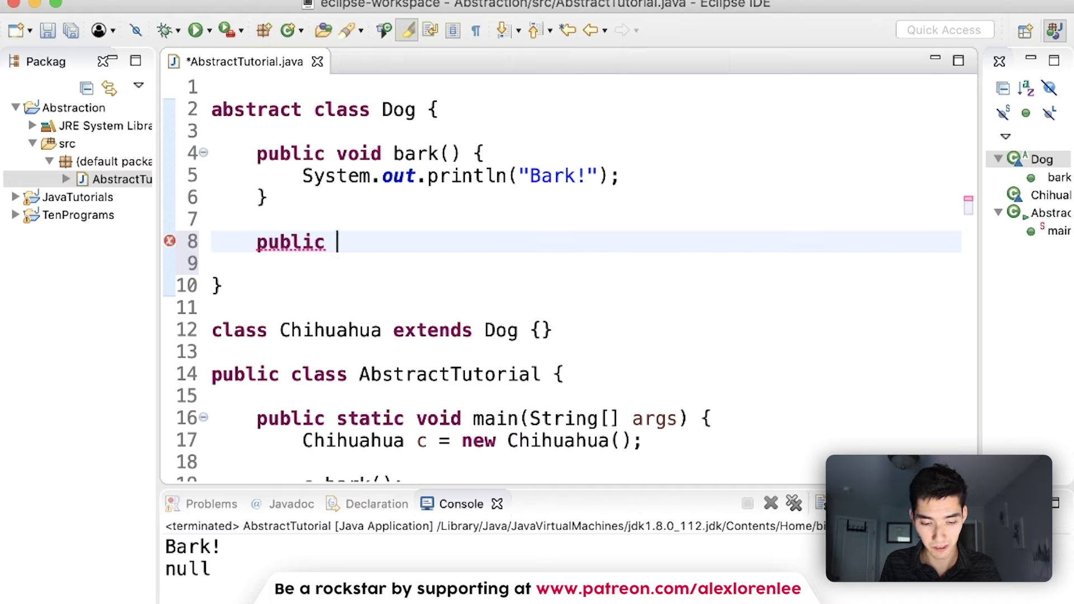
text(abstract)
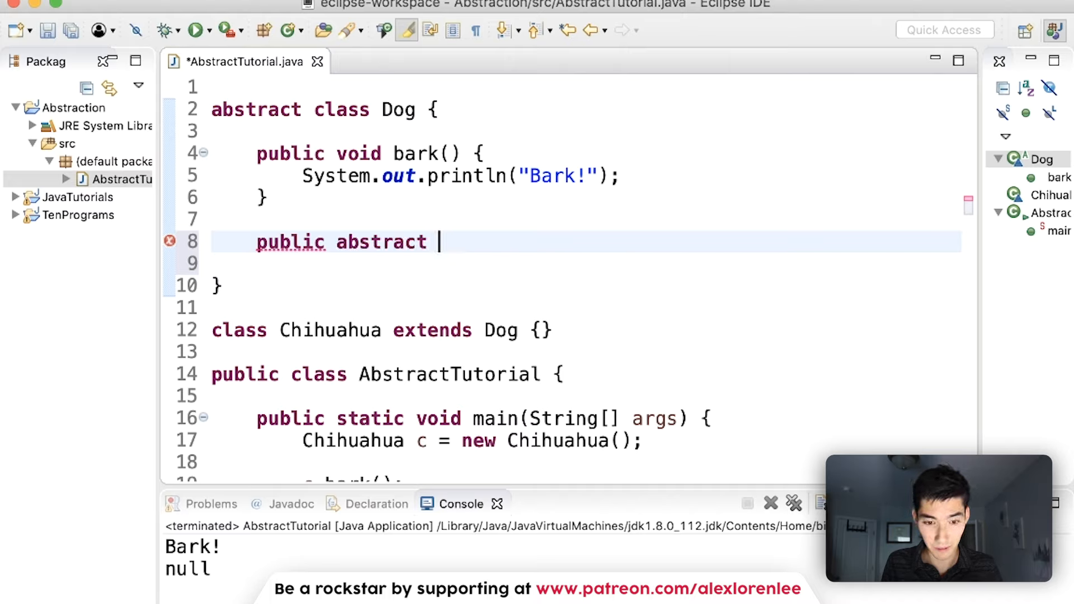
text(void)
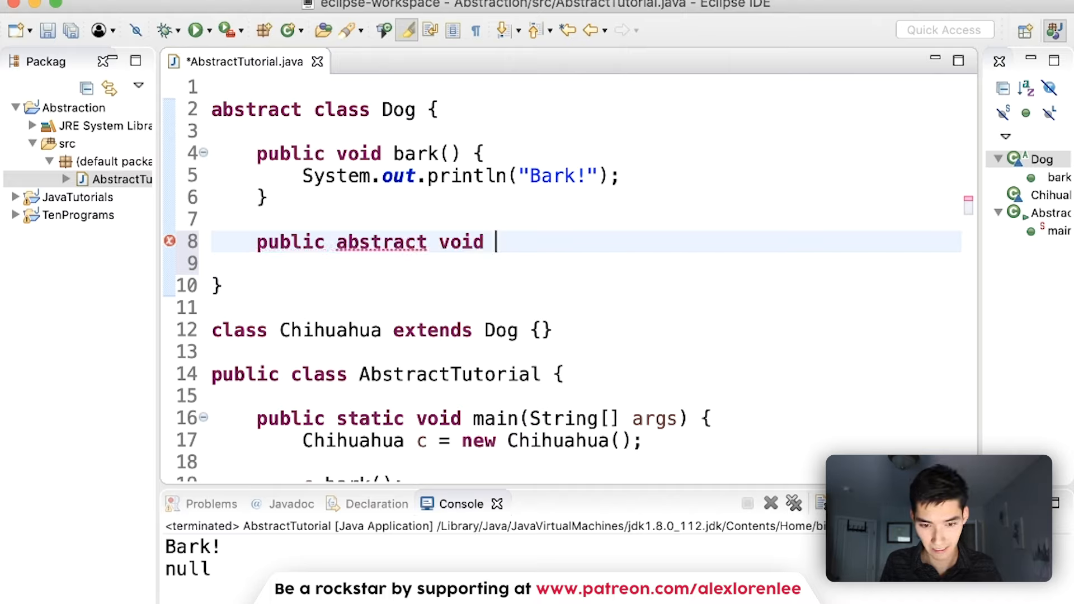
text(bark)
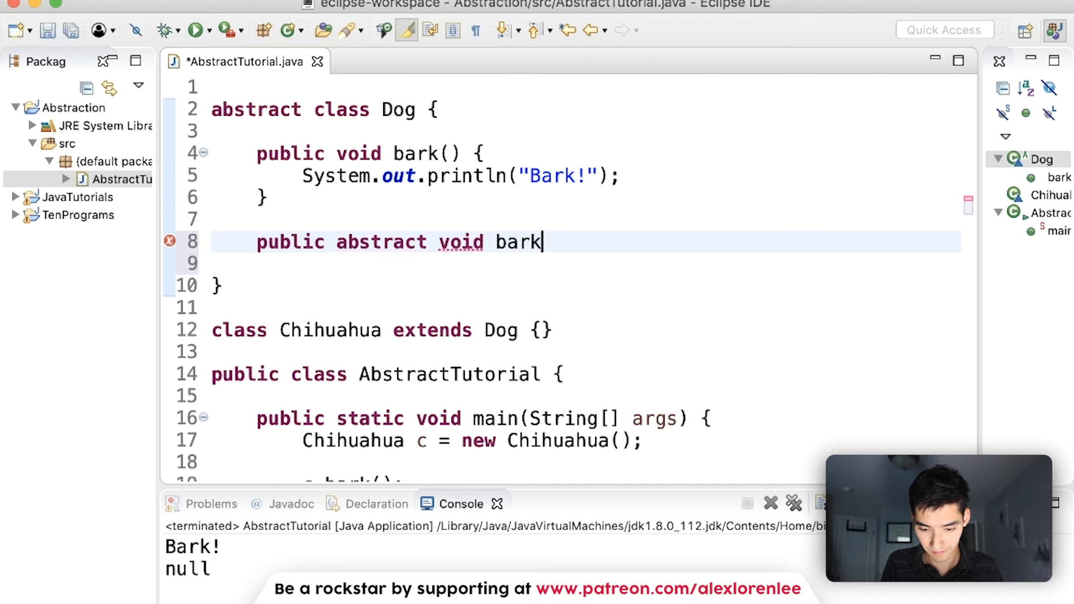
text(();)
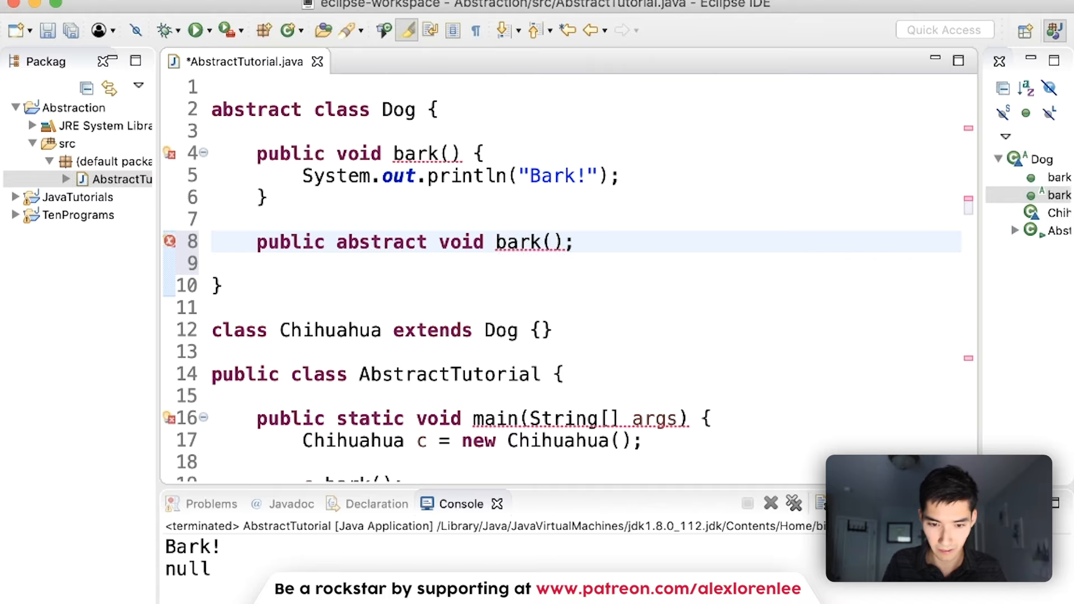
text(pp)
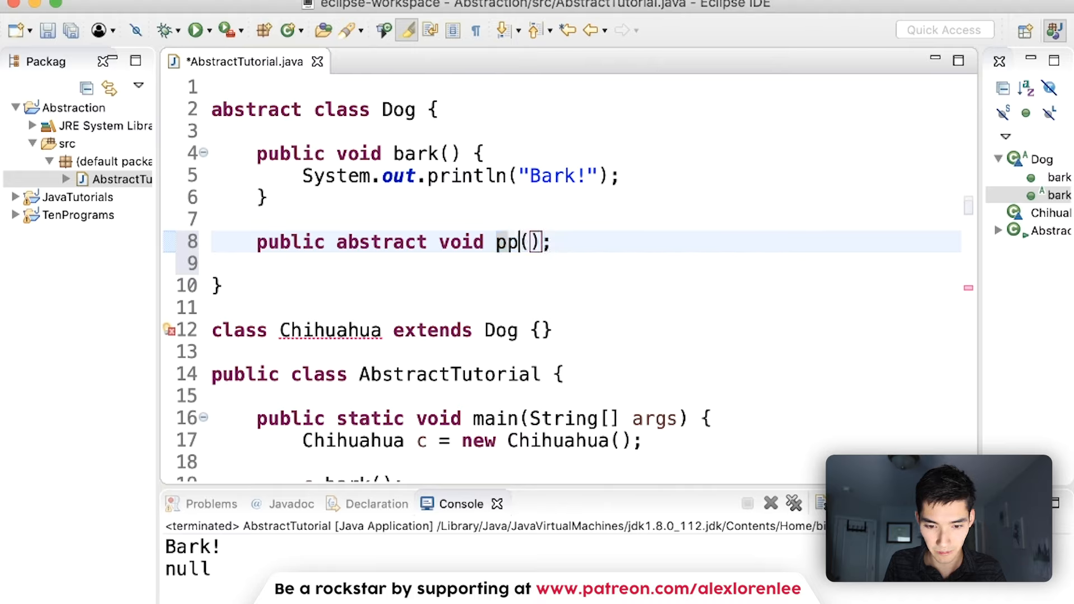
text(oop)
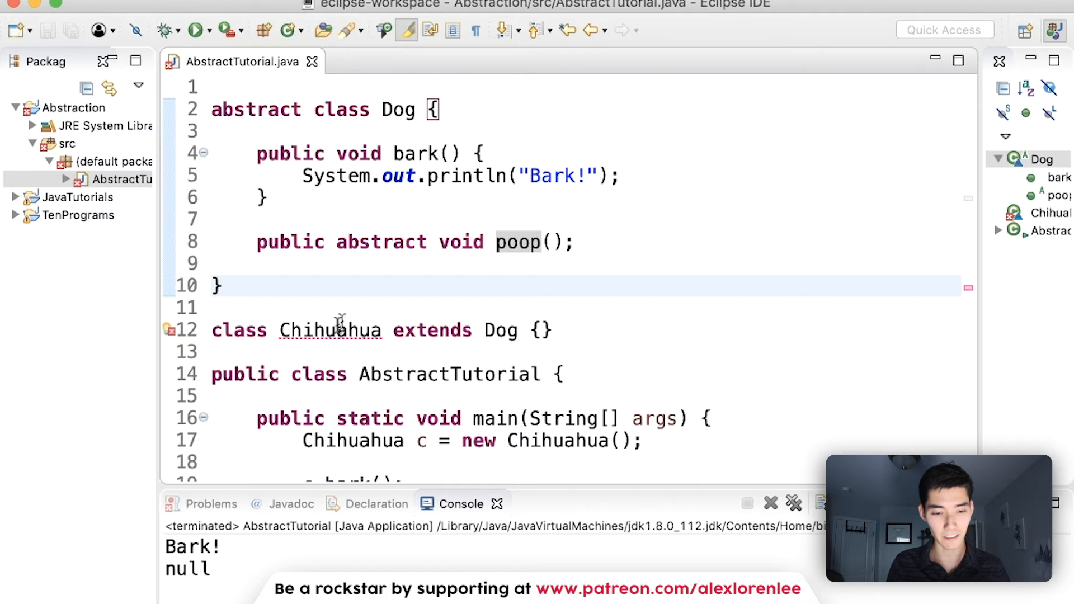
mouse_move(331, 330)
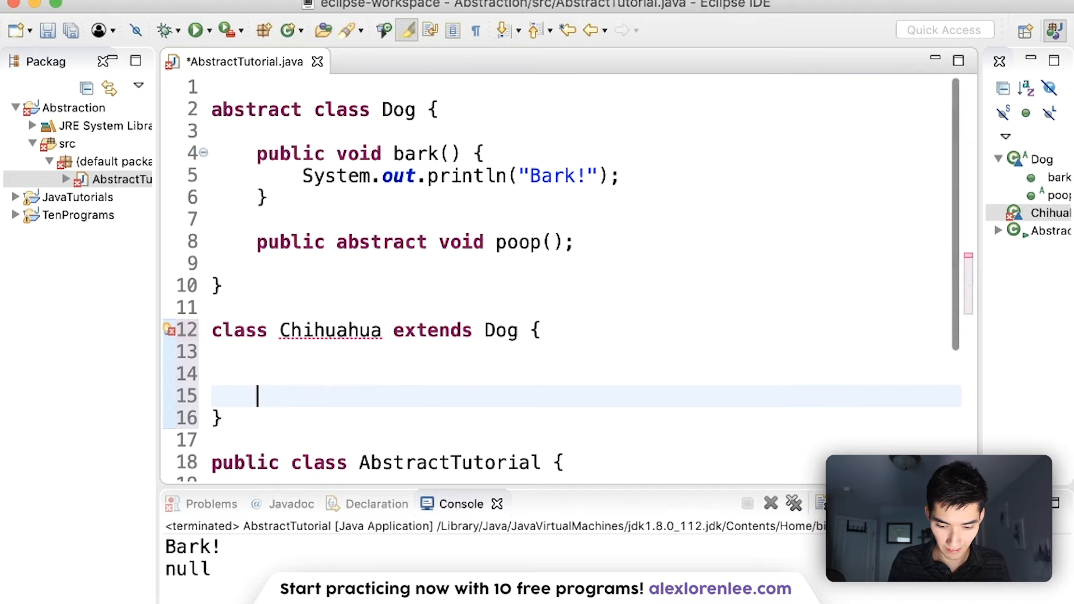
Implement poop() in Chihuahua printing "Dog pooped!".
text(public)
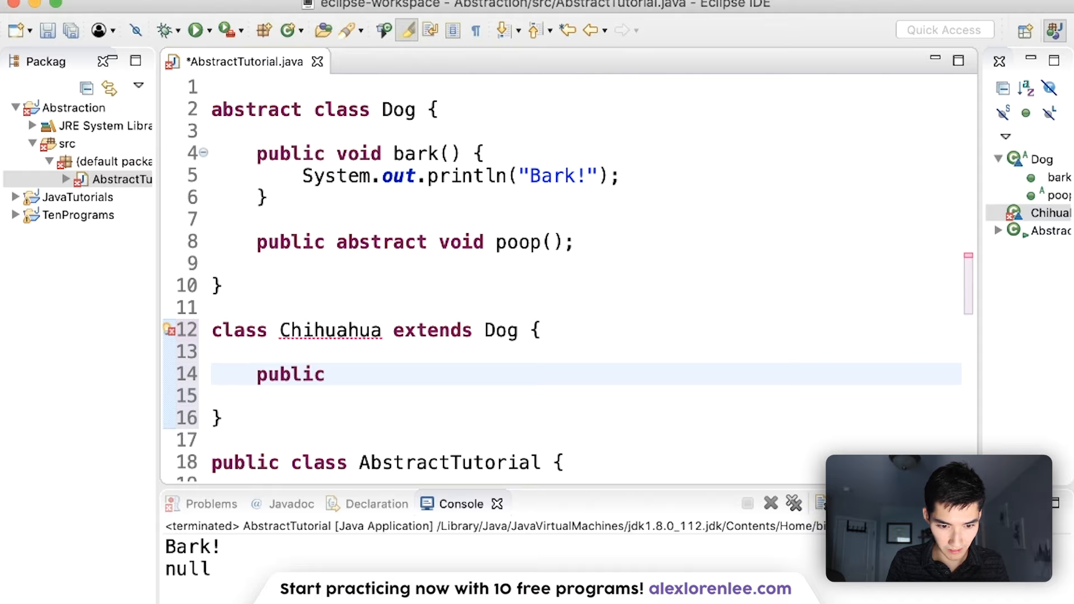
text(void po)
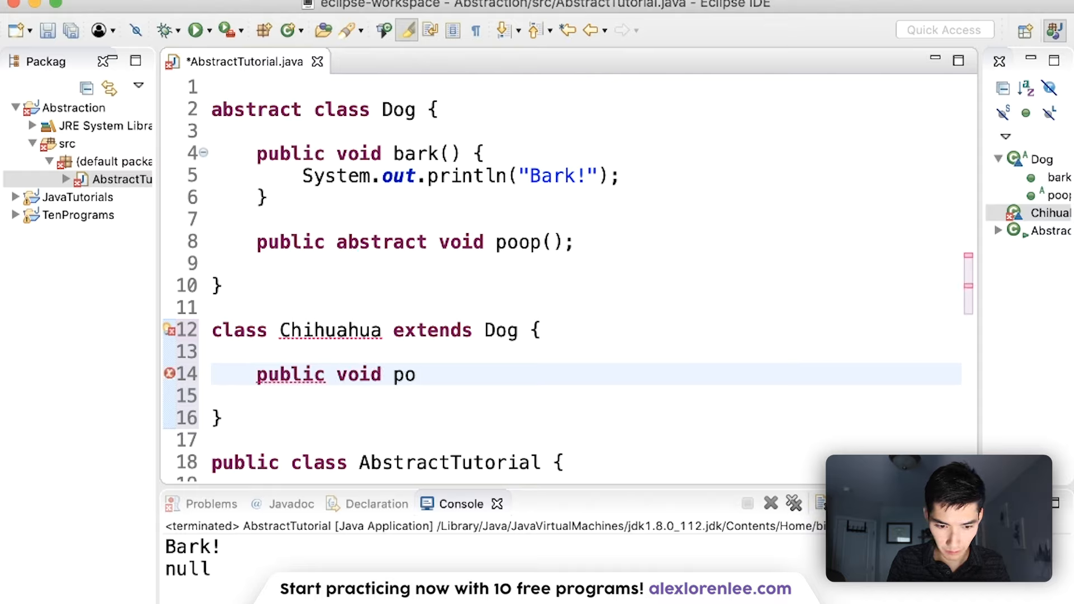
text(op() {)
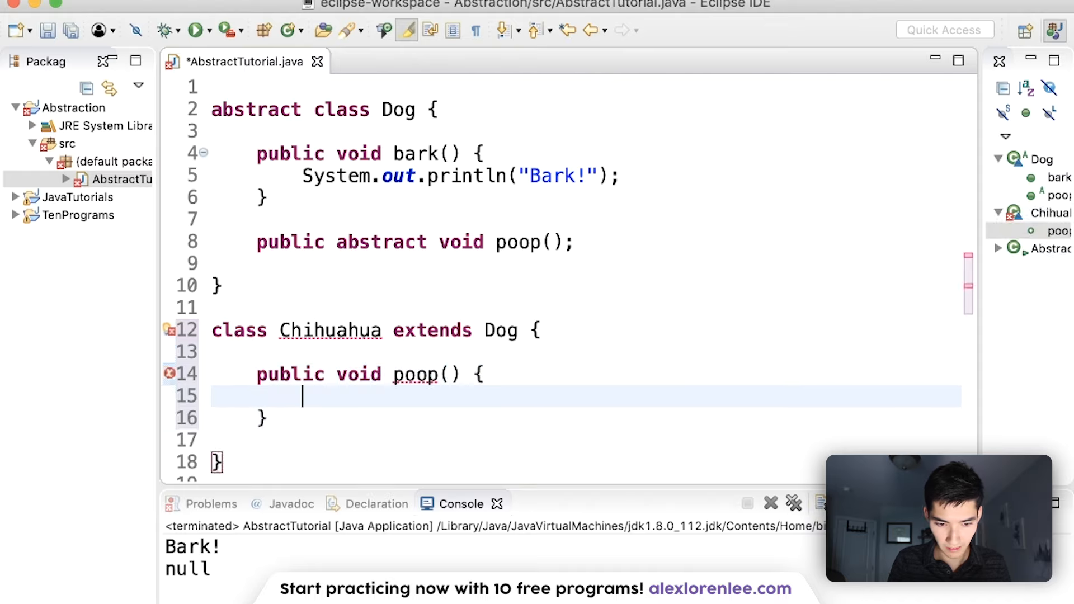
text(Syste)
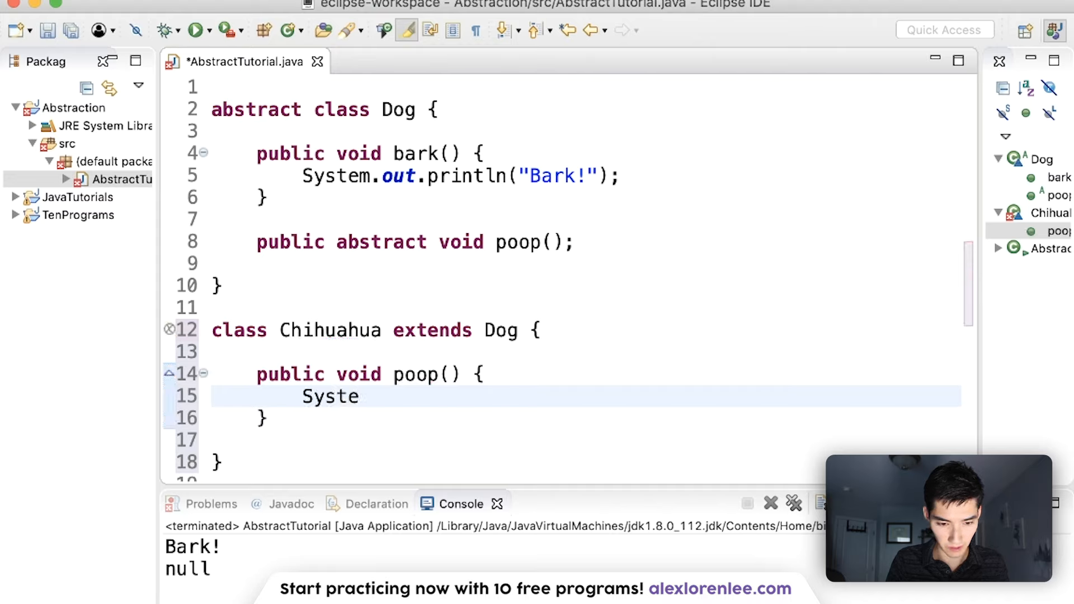
text(m.out.println)
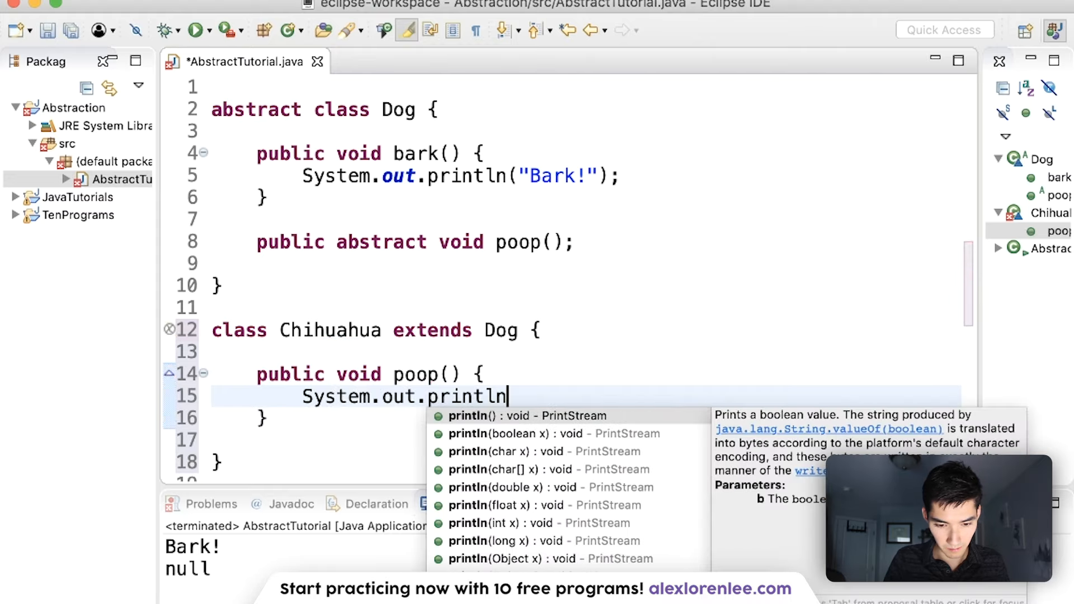
text(("Dog pp")
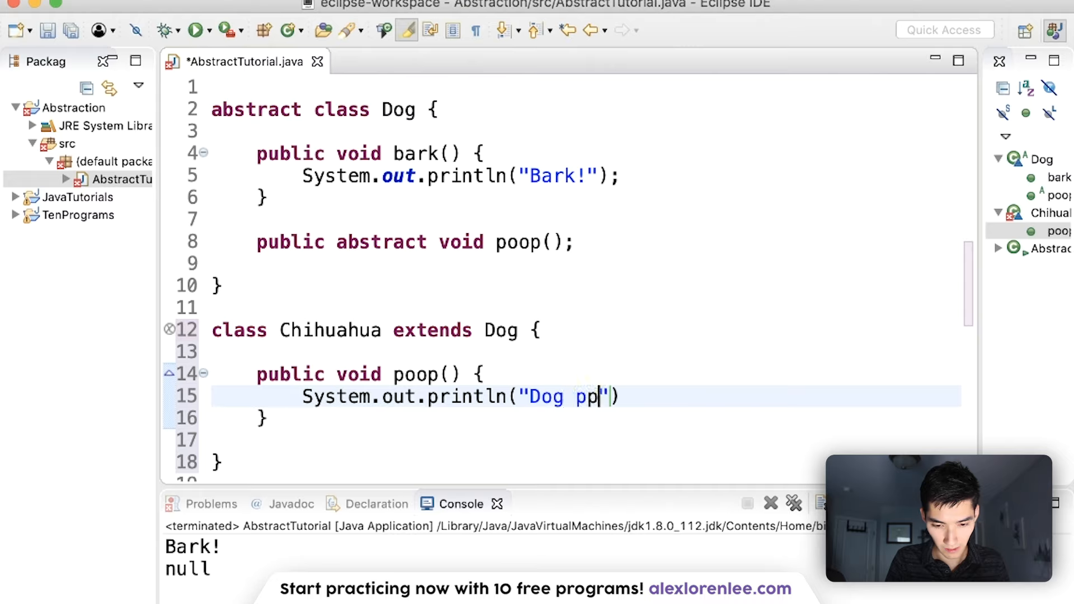
text(ooped!)
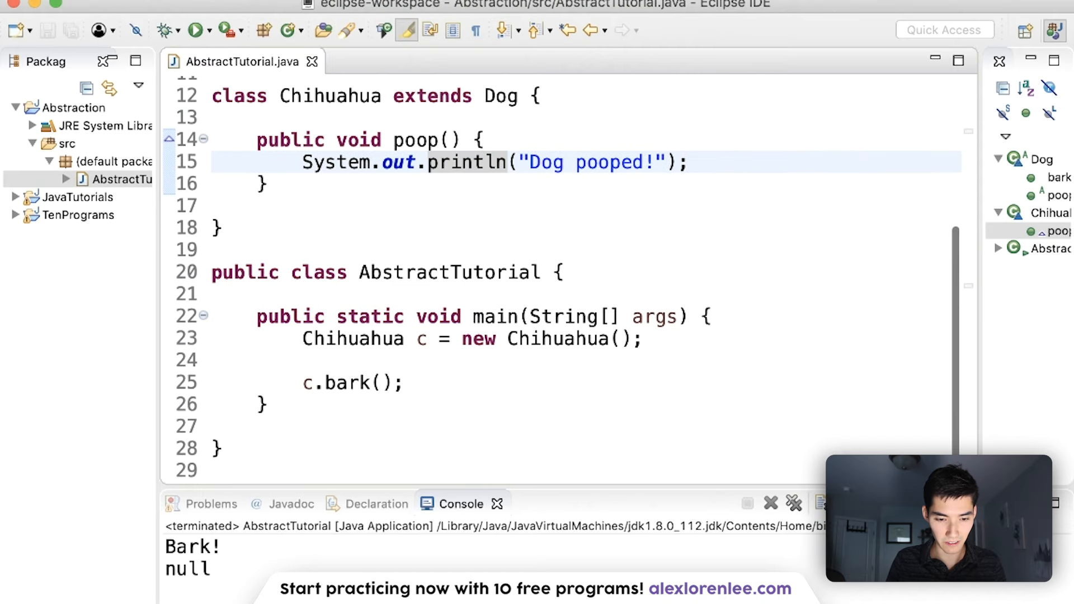
Call c.poop() after c.bark() in main.
text(c)
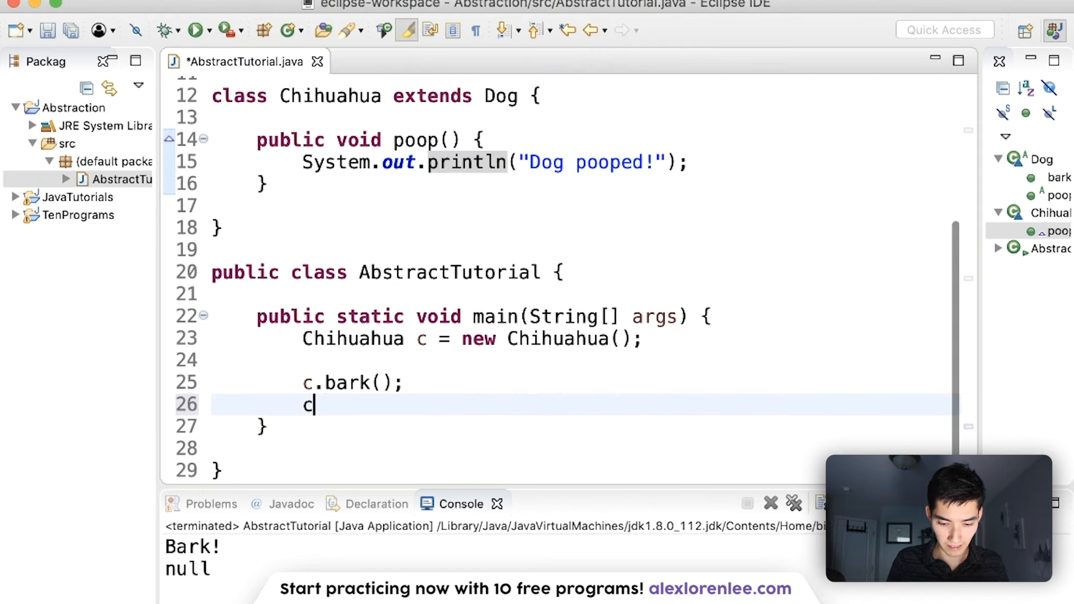
text(.po)
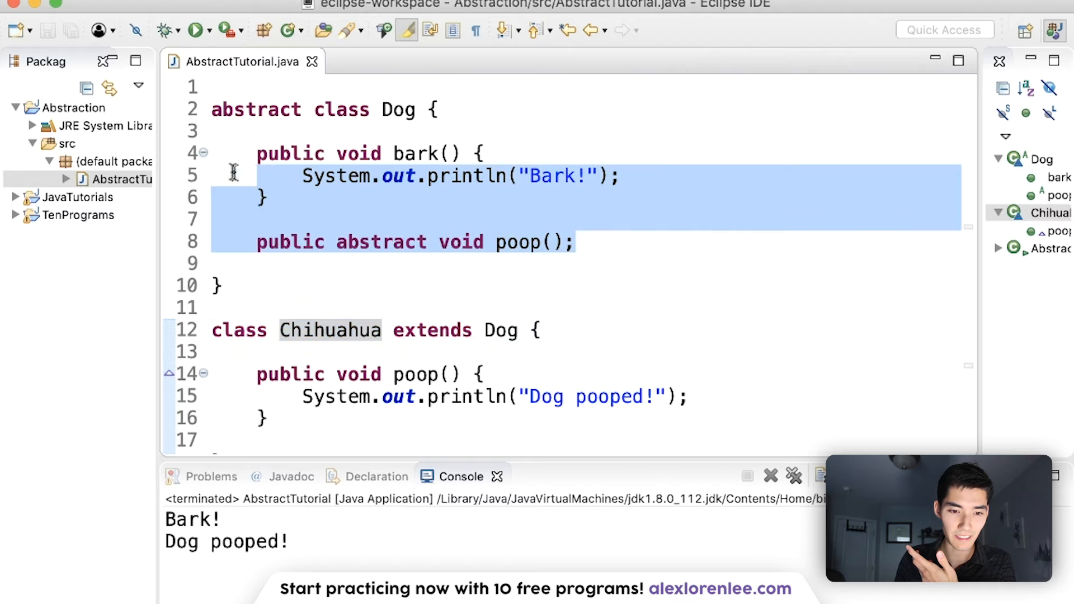
click(327, 197)
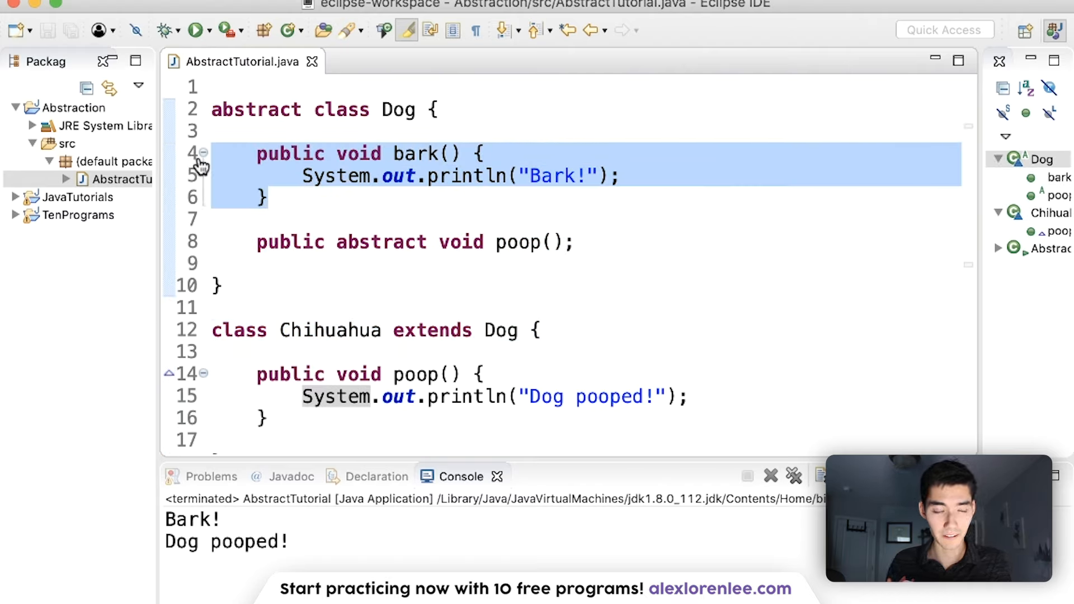
click(410, 241)
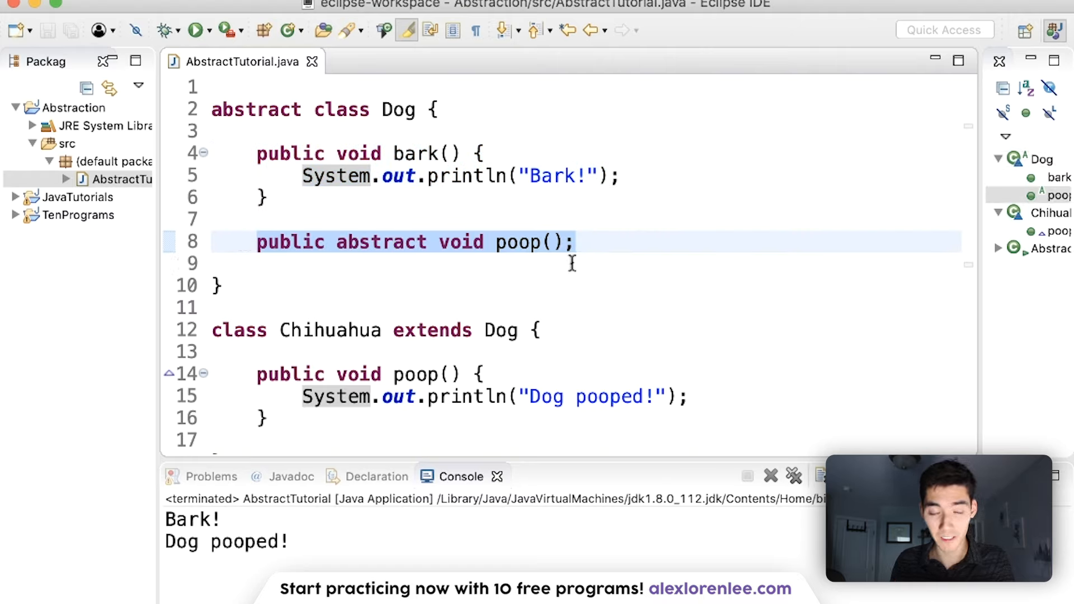
click(557, 242)
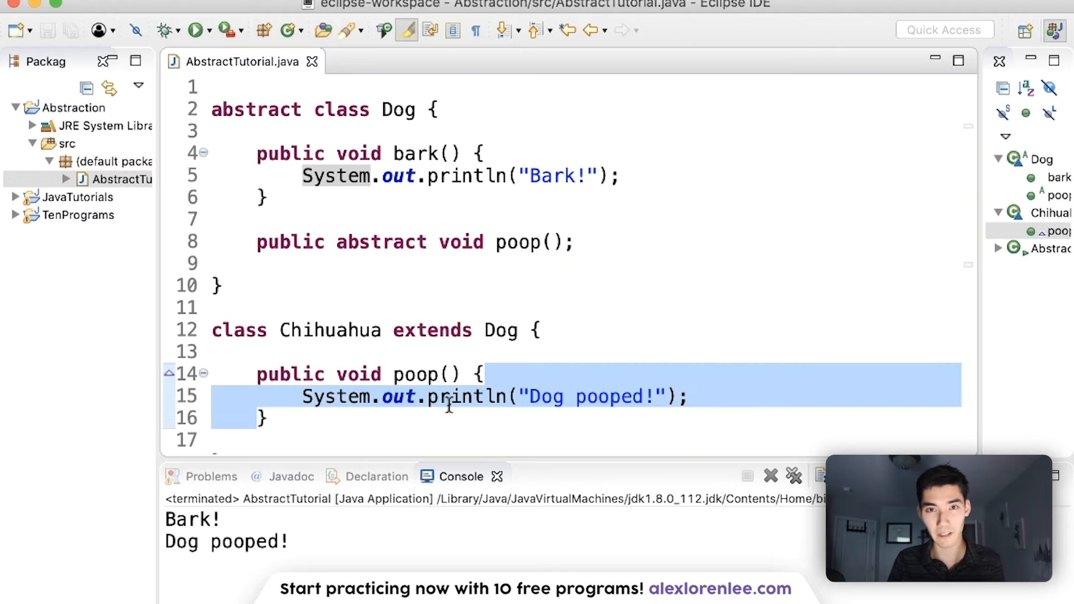
click(520, 275)
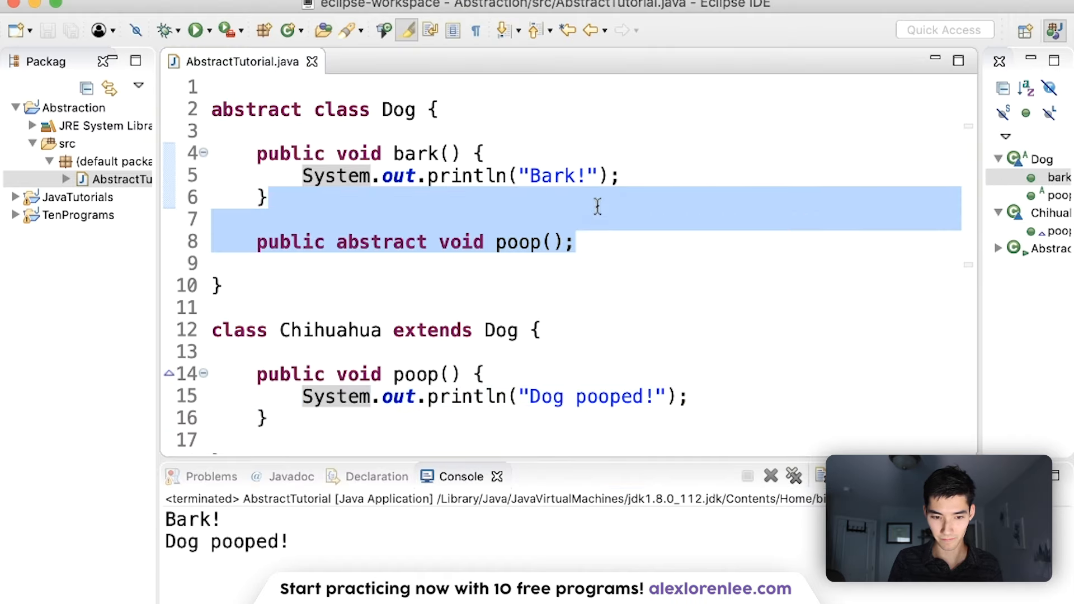
key(Delete)
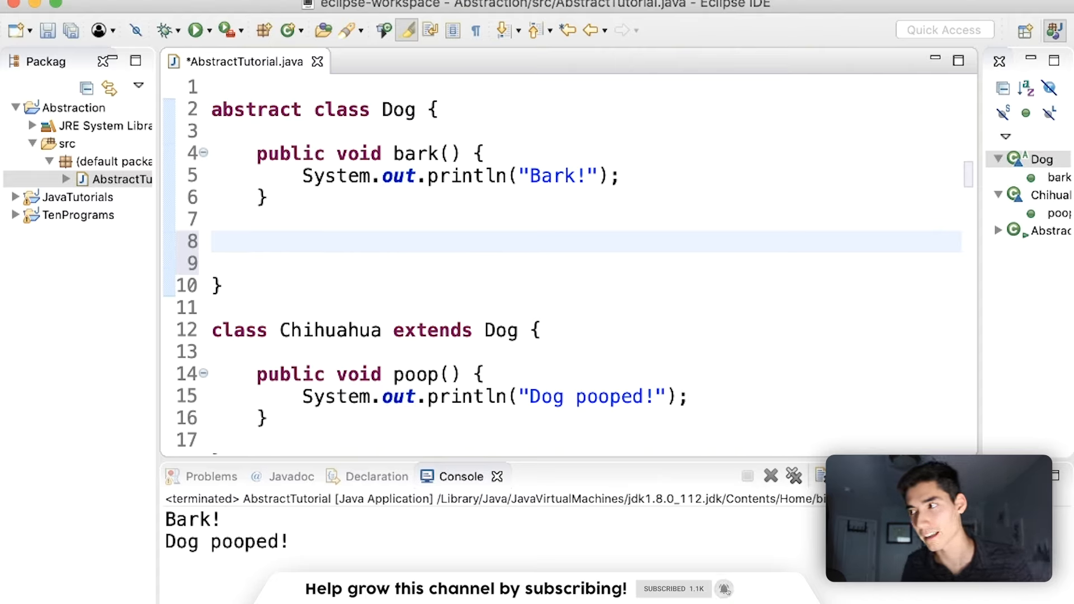
text(public)
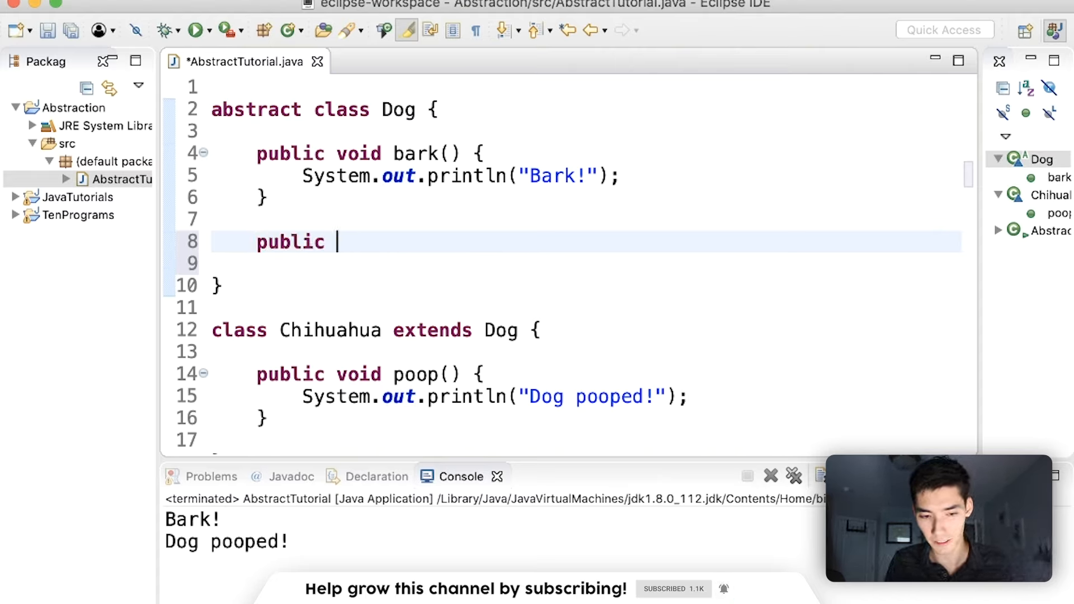
text(abst)
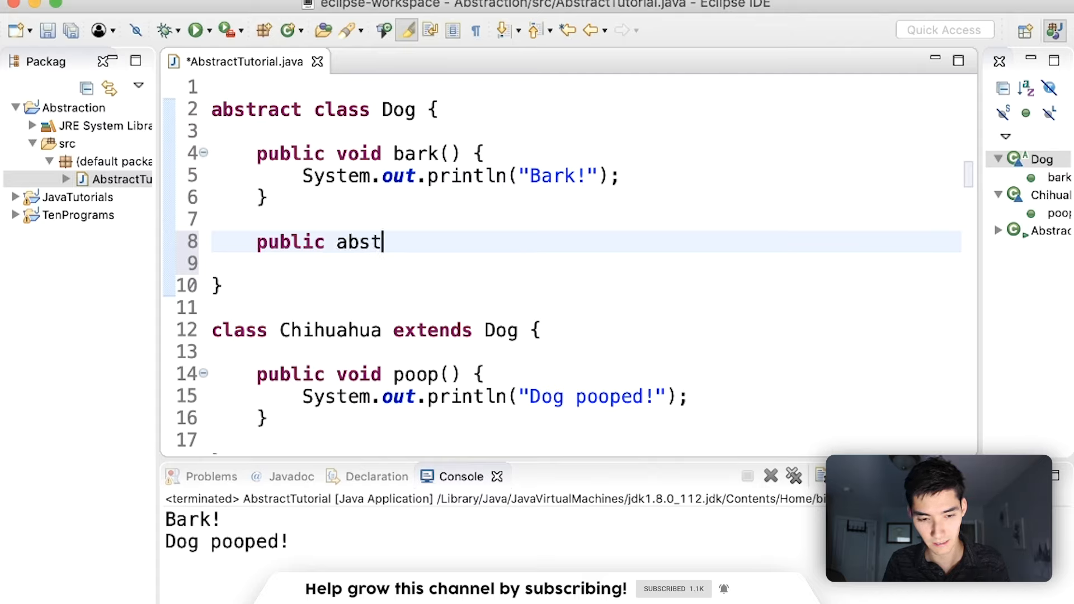
text(ract voi)
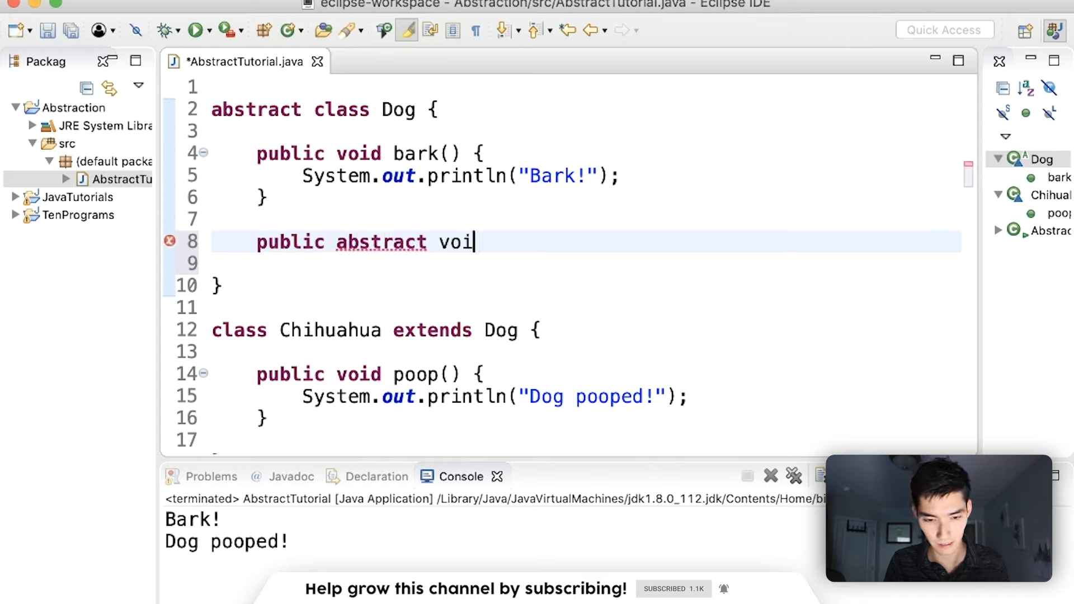
text(d poop();)
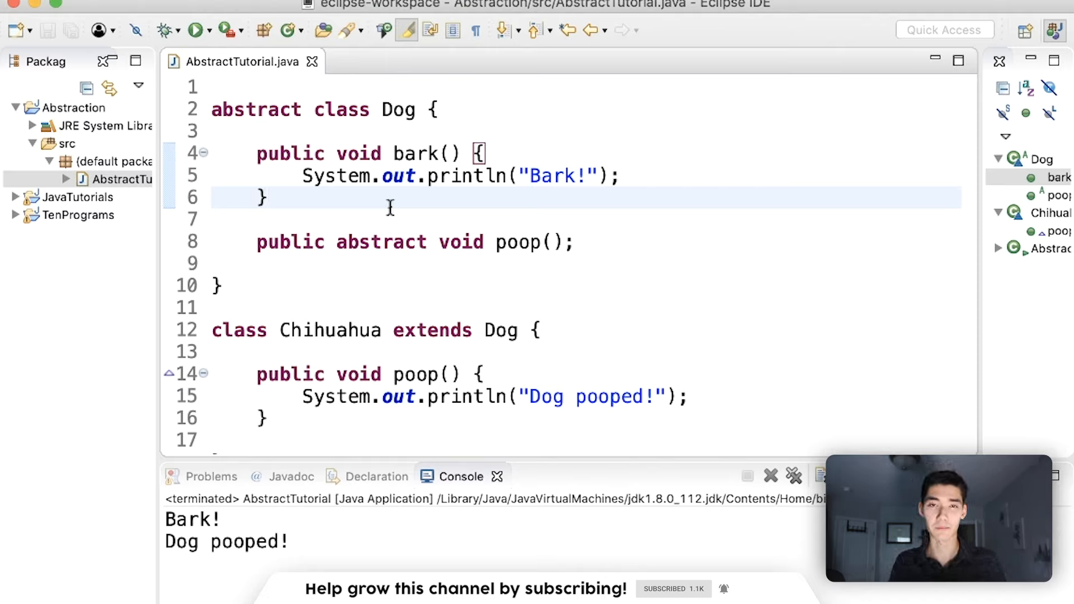
click(577, 242)
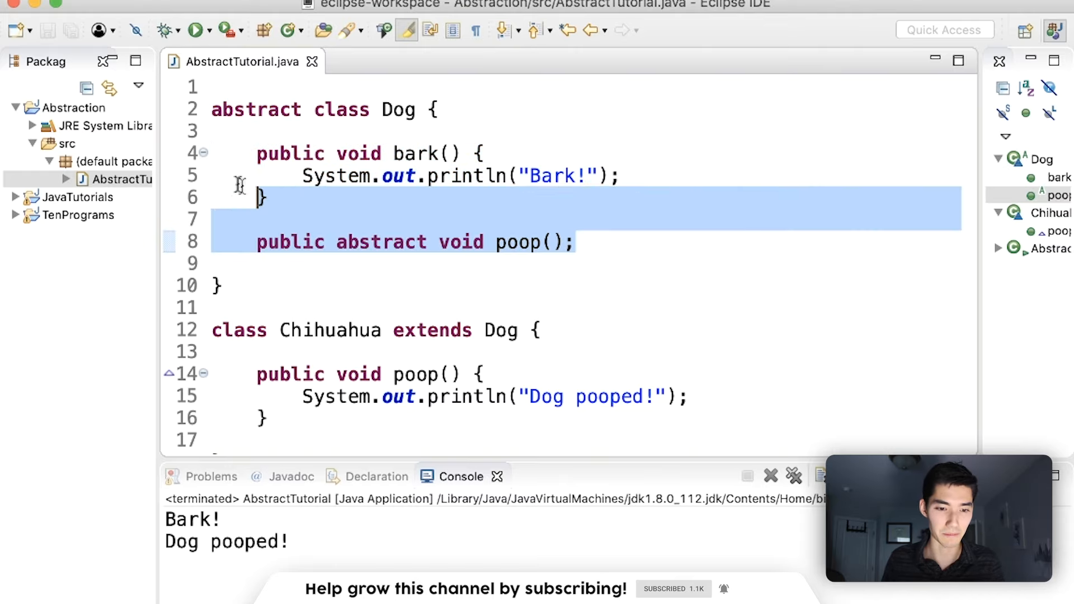
Declare interface DogInterface { above the abstract Dog class.
click(590, 242)
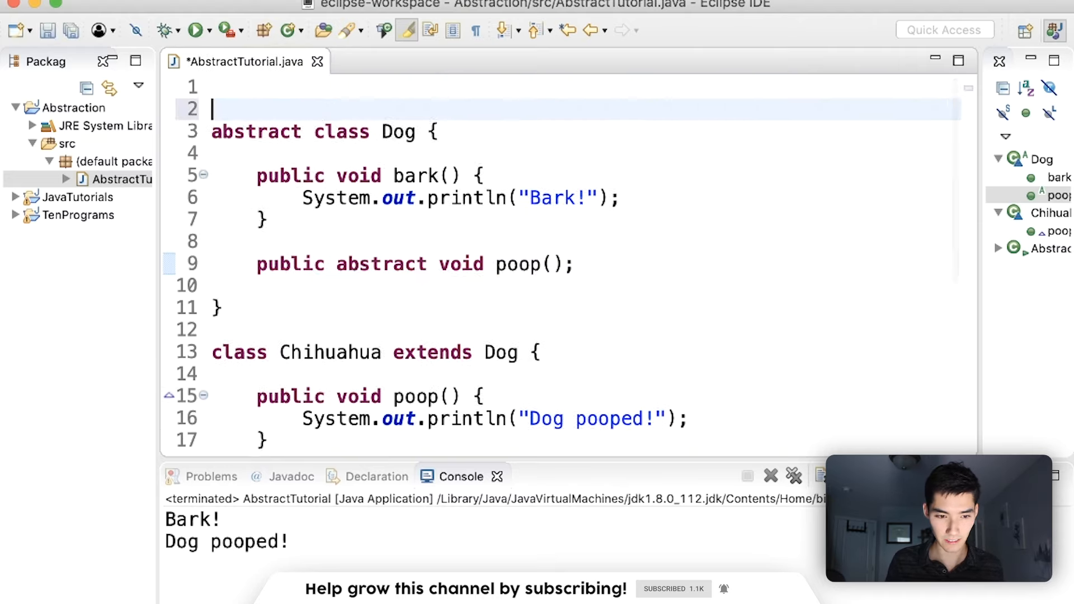
text(interfa)
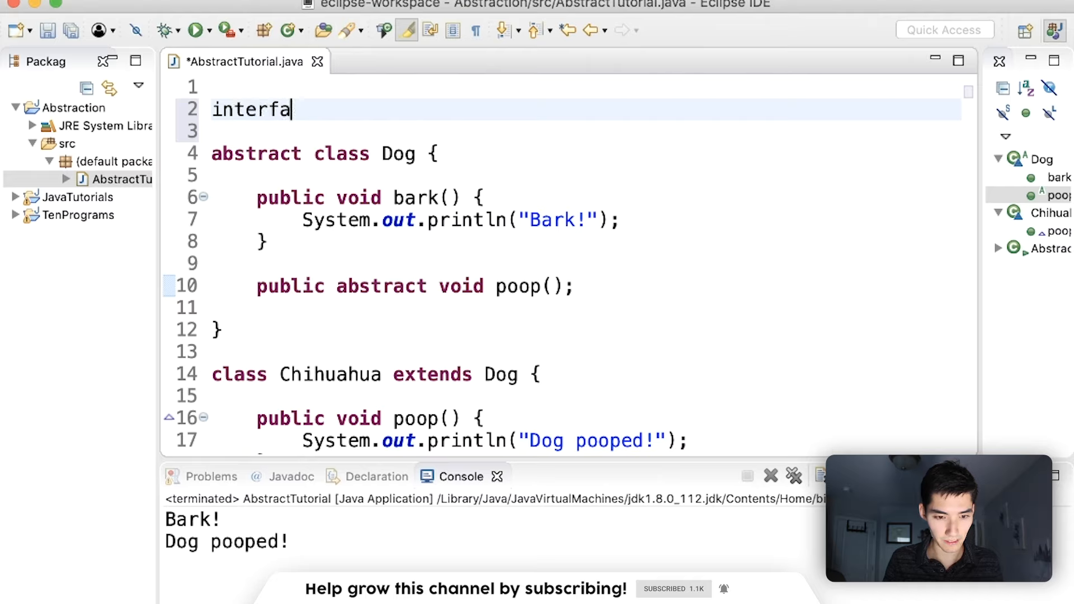
text(ce)
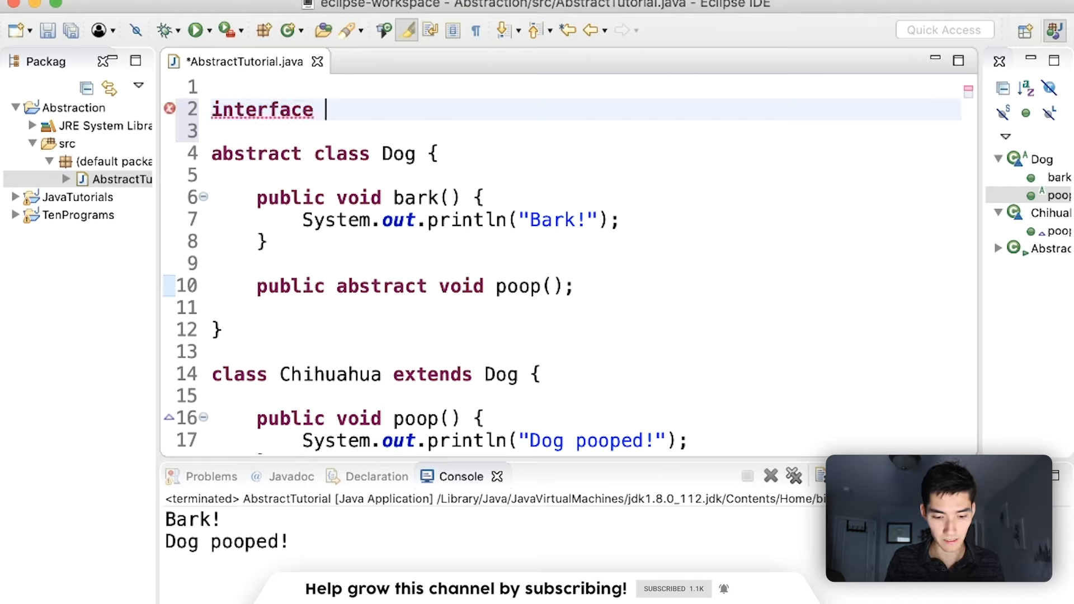
text(DogInt)
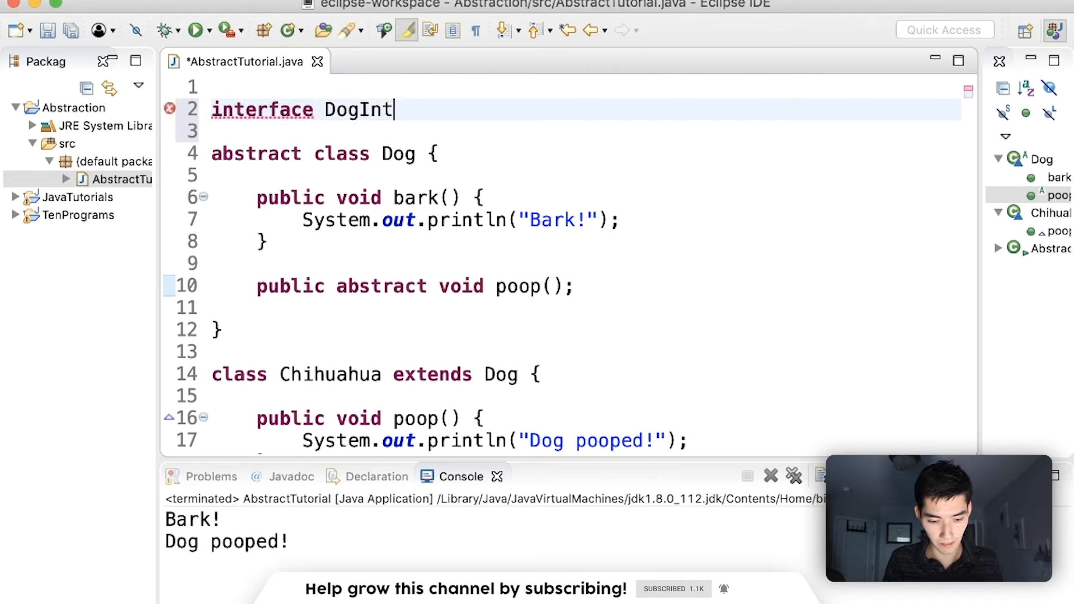
text(erface {)
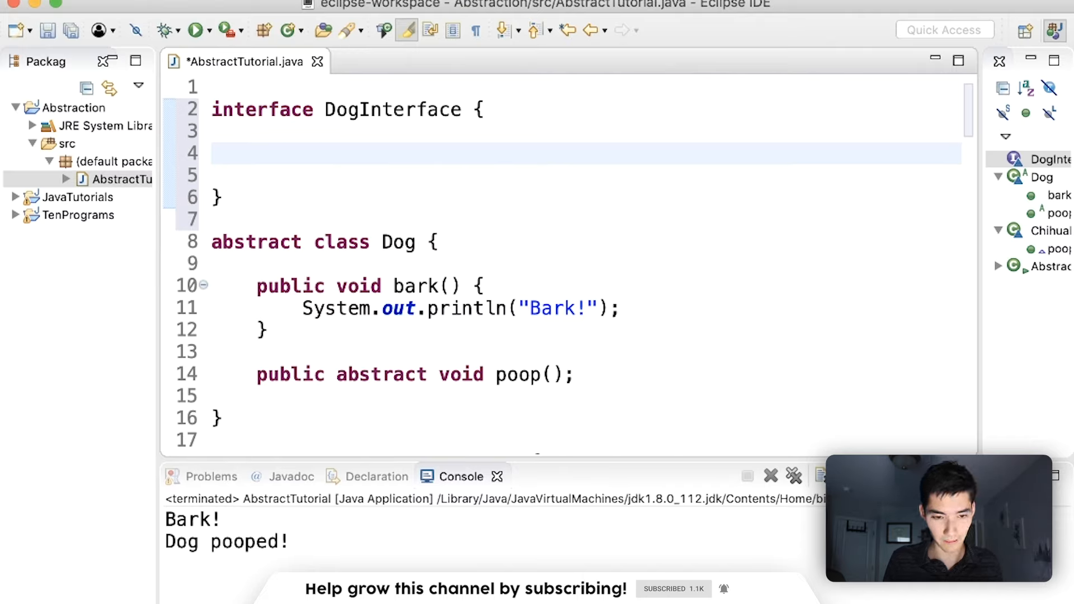
Give DogInterface a bark() method body printing Bark! and a void poop() declaration.
text(void bar)
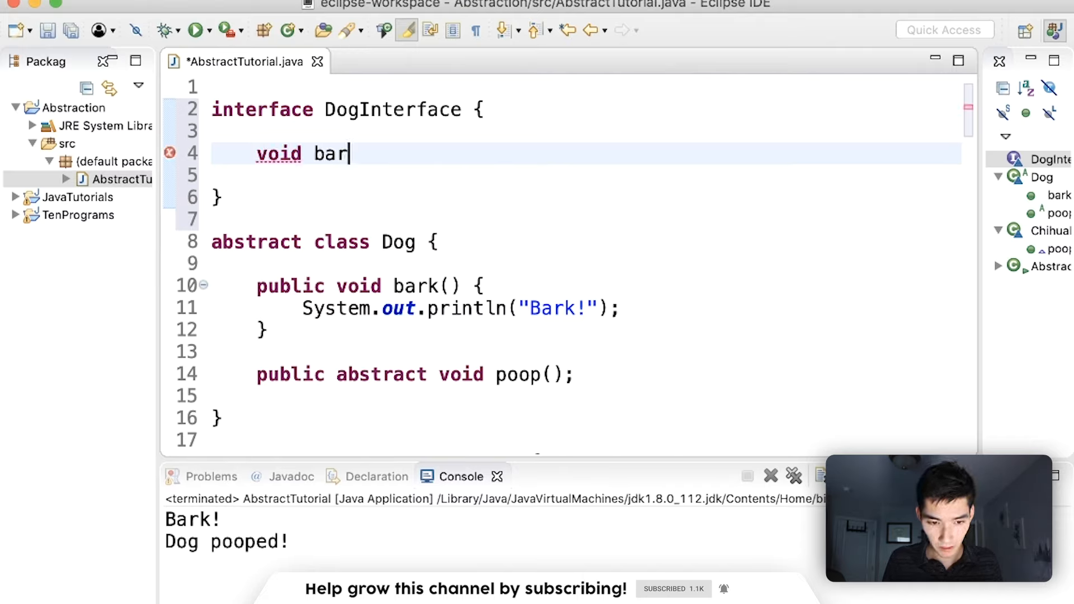
text(k();)
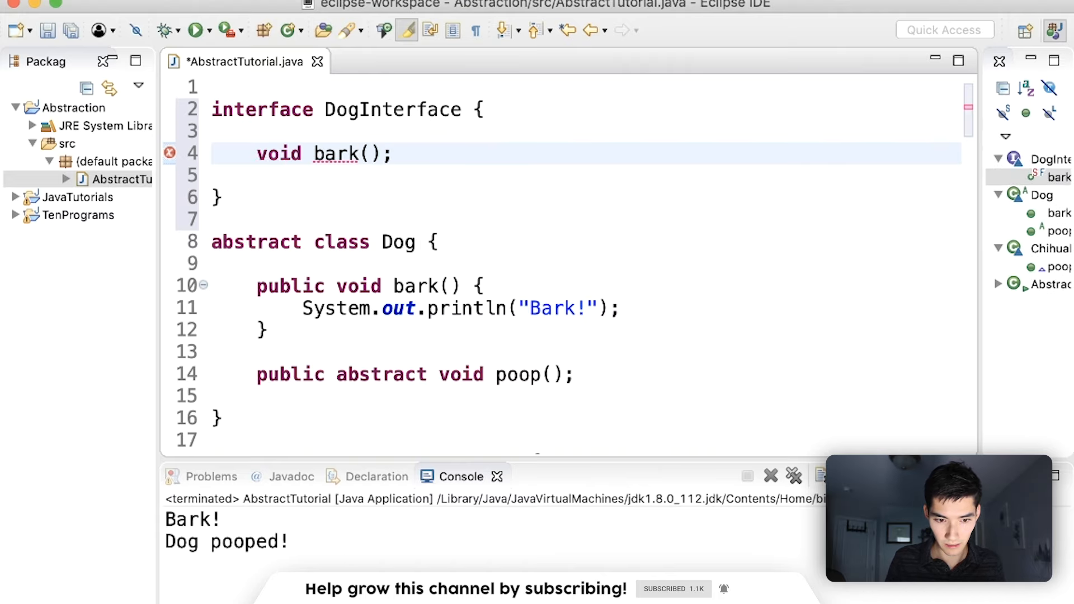
text(po)
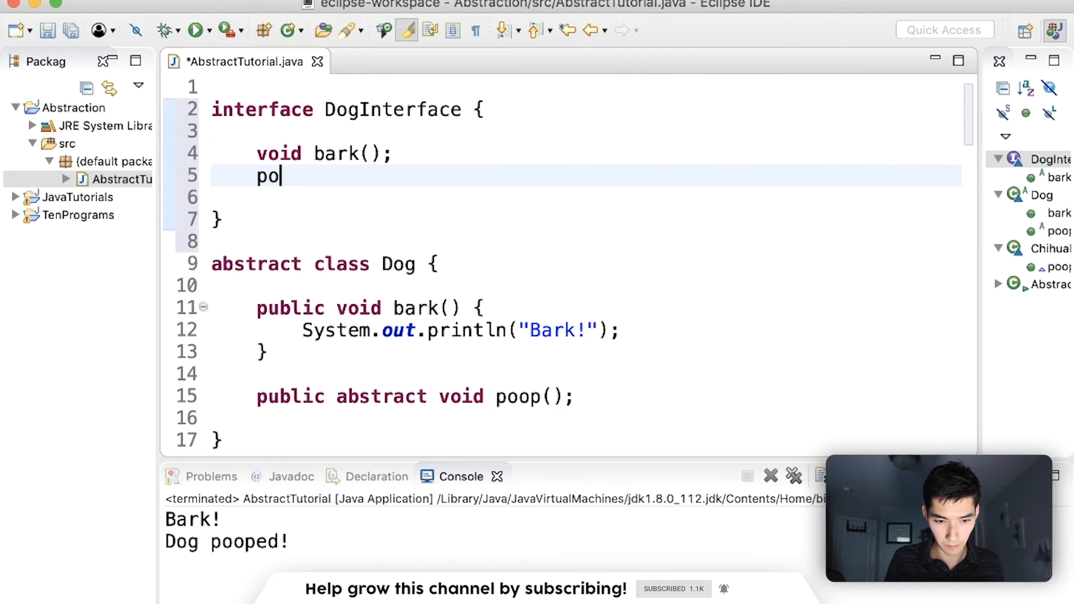
text(void poop();)
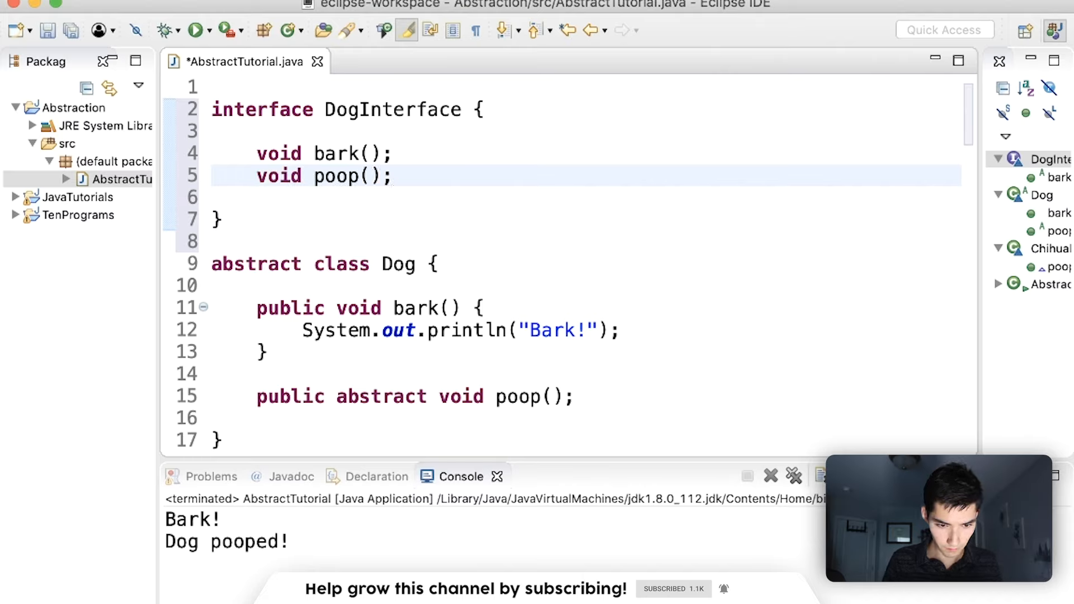
text(public)
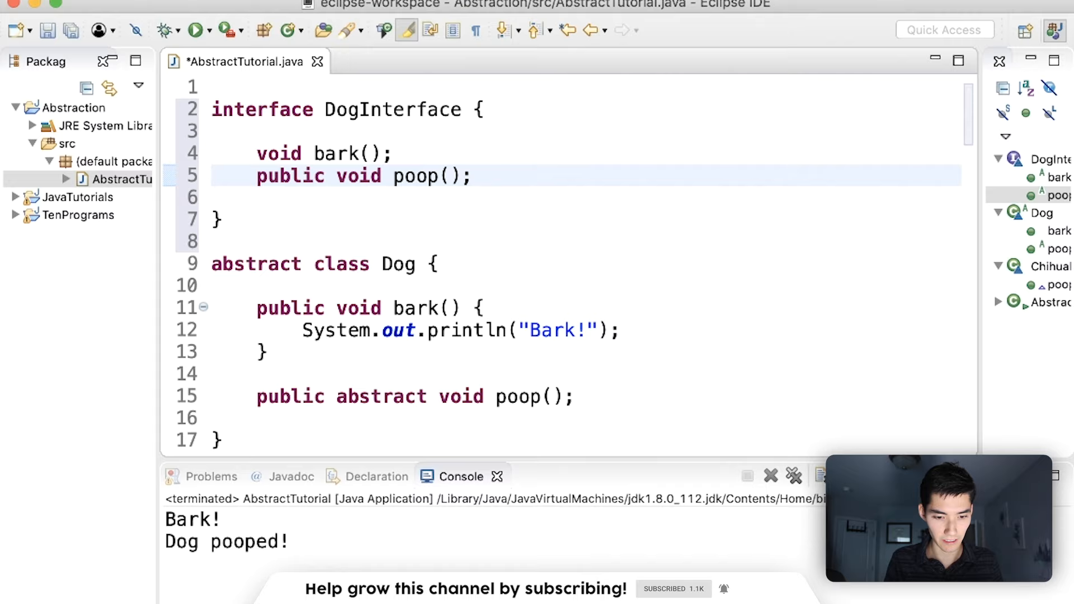
text(abstract)
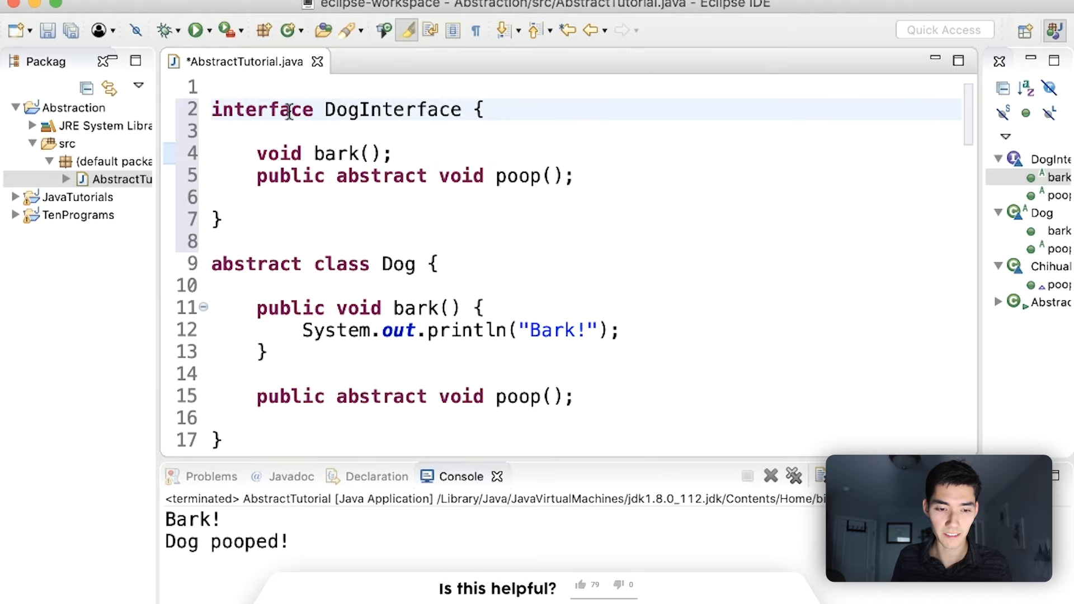
click(580, 584)
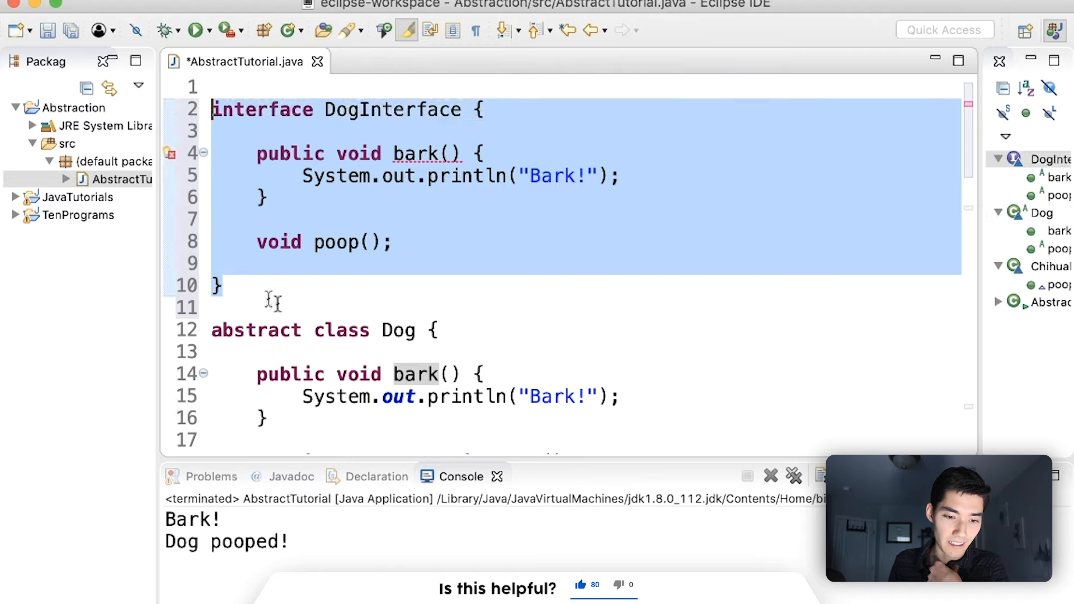
Delete the bark method so DogInterface holds only the poop declaration.
click(340, 175)
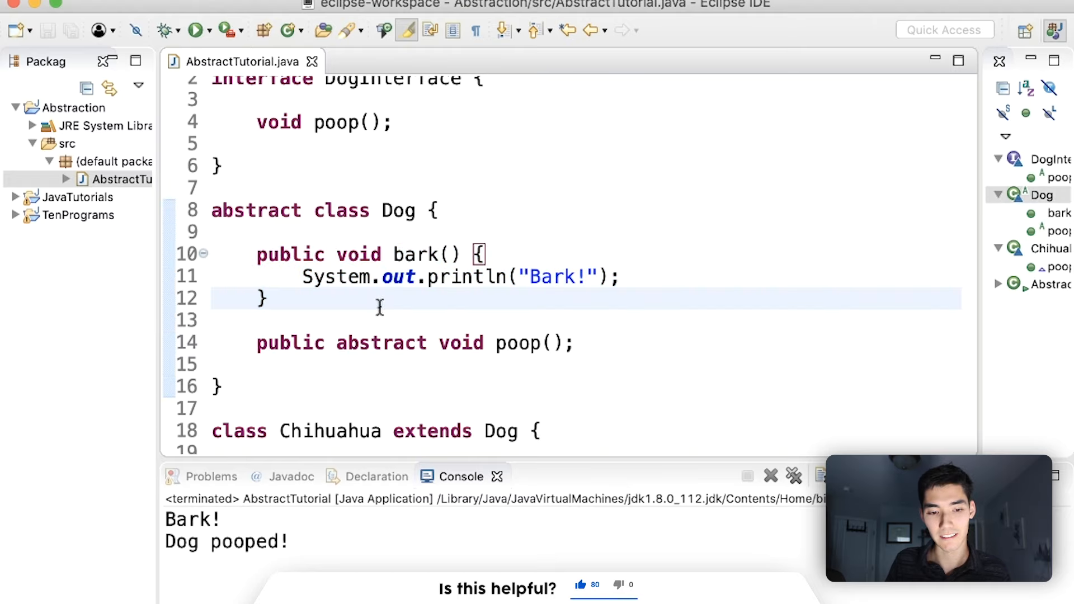
click(274, 298)
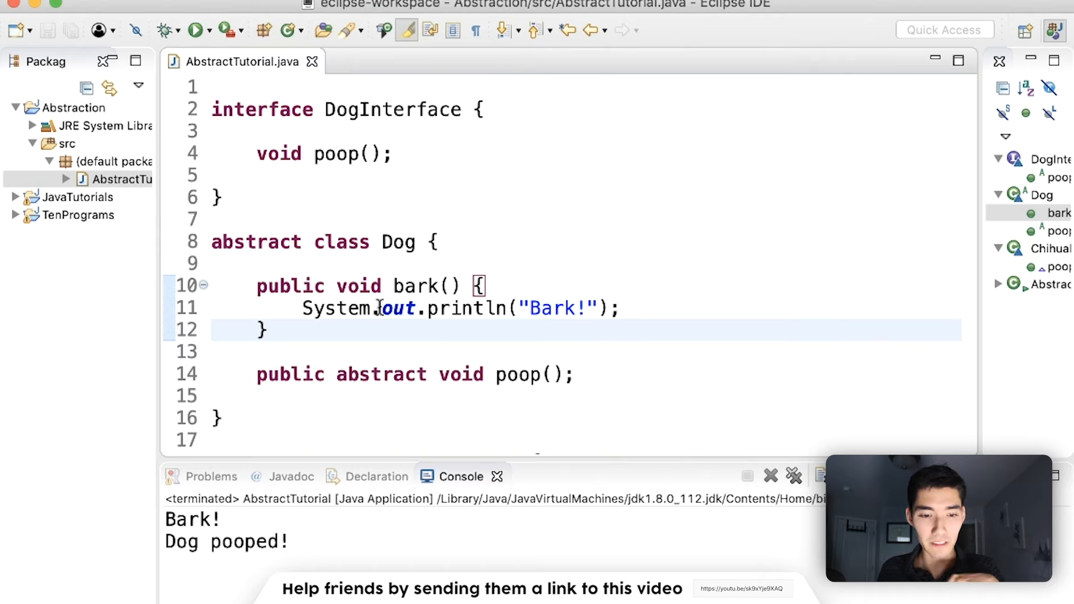
scroll(down, 3)
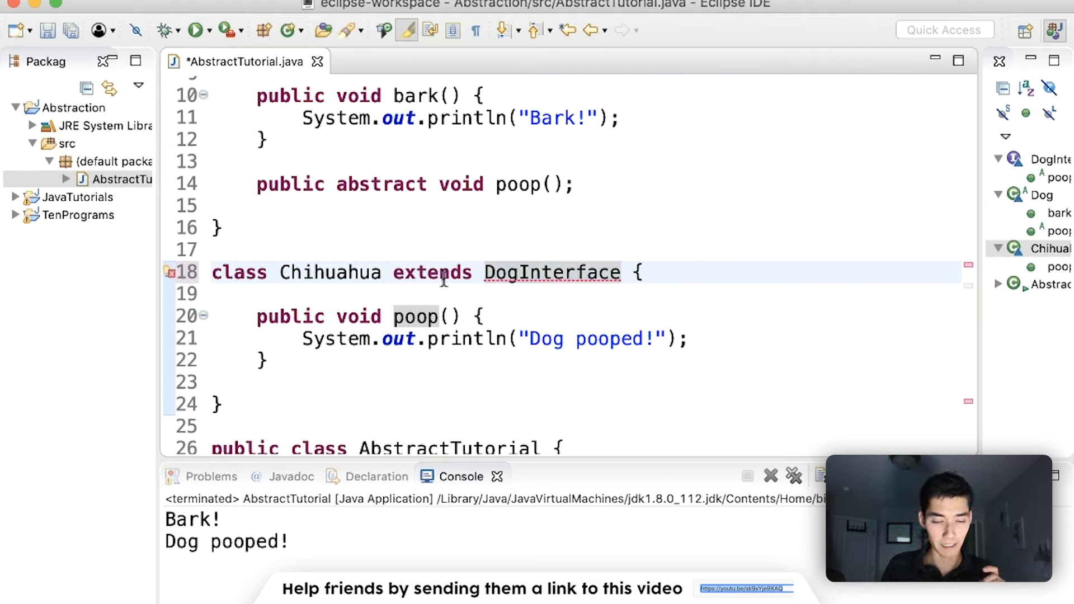
Edit the Chihuahua header and restore it to class Chihuahua extends Dog.
text(impleme)
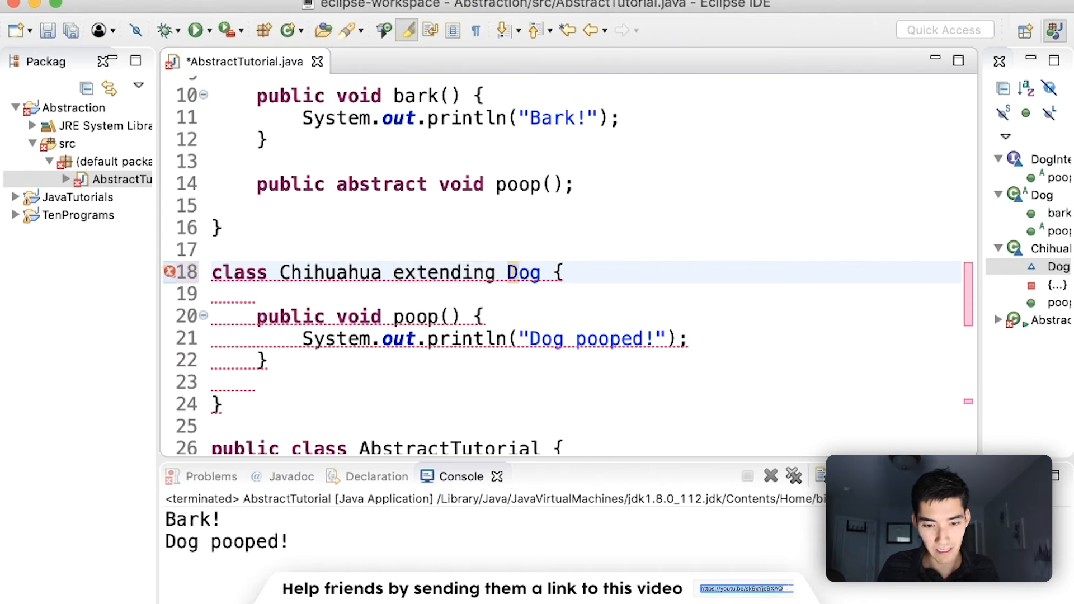
key(Backspace)
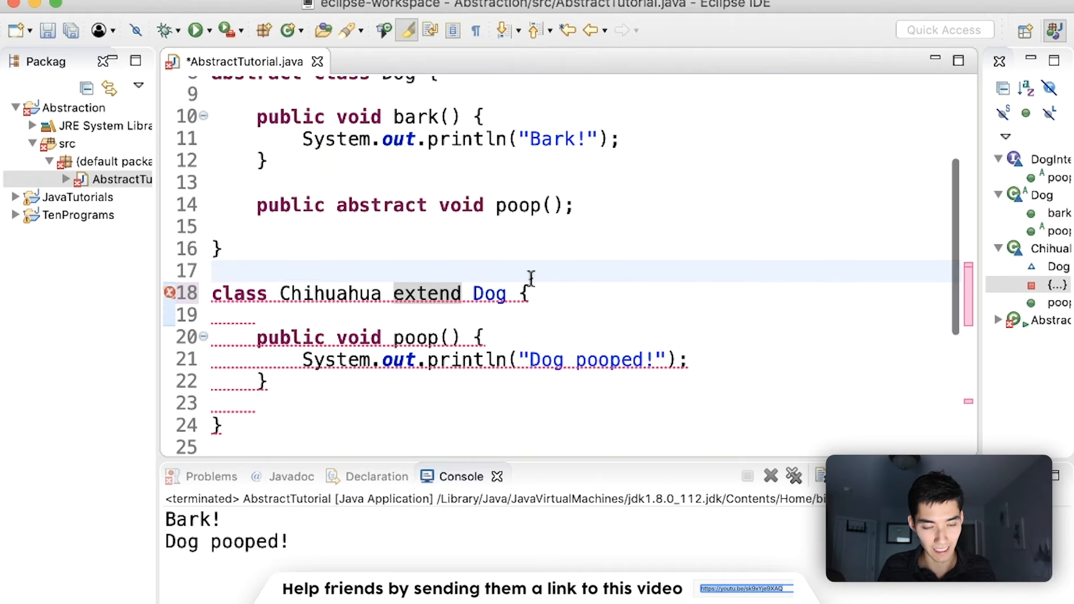
text(s)
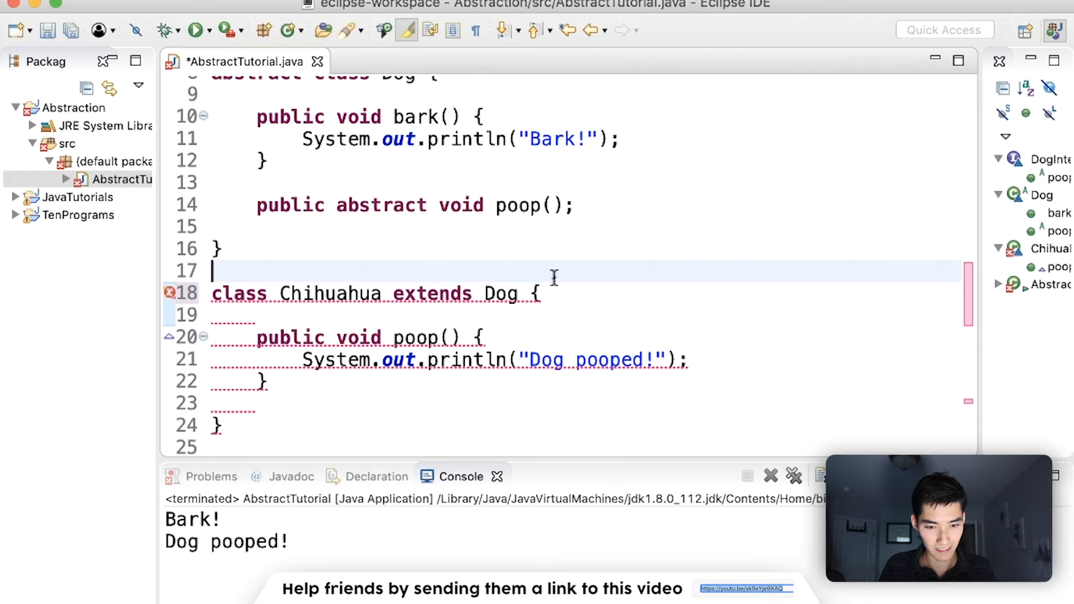